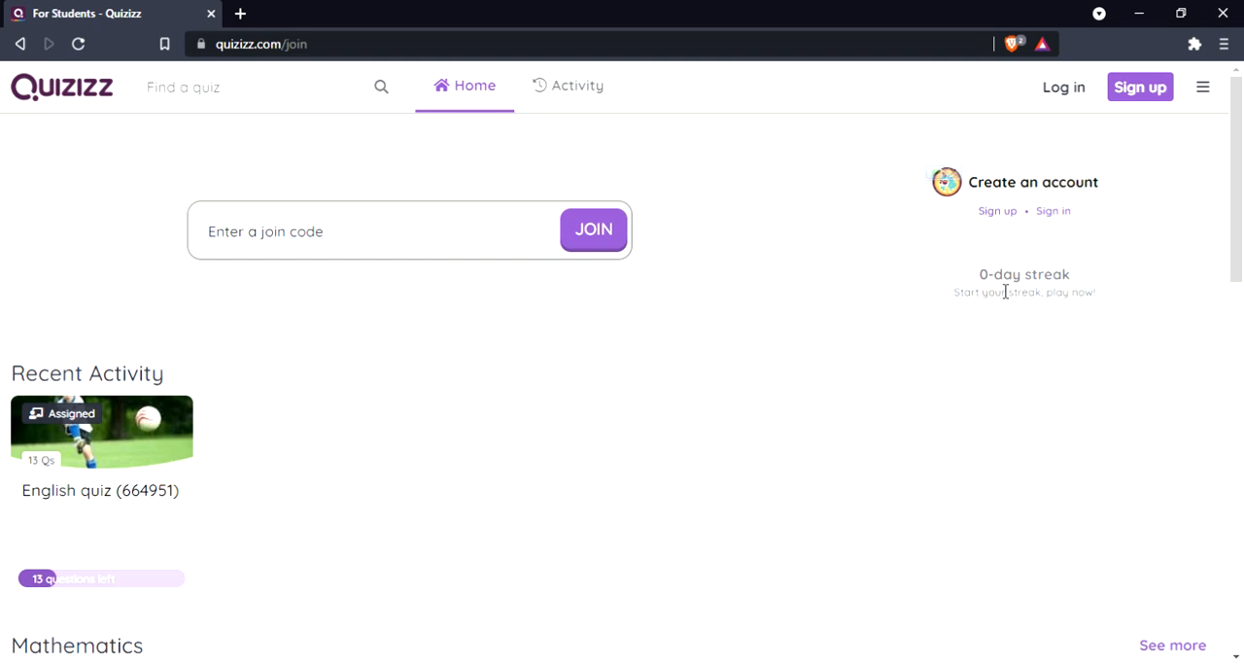
mouse_move(1036, 304)
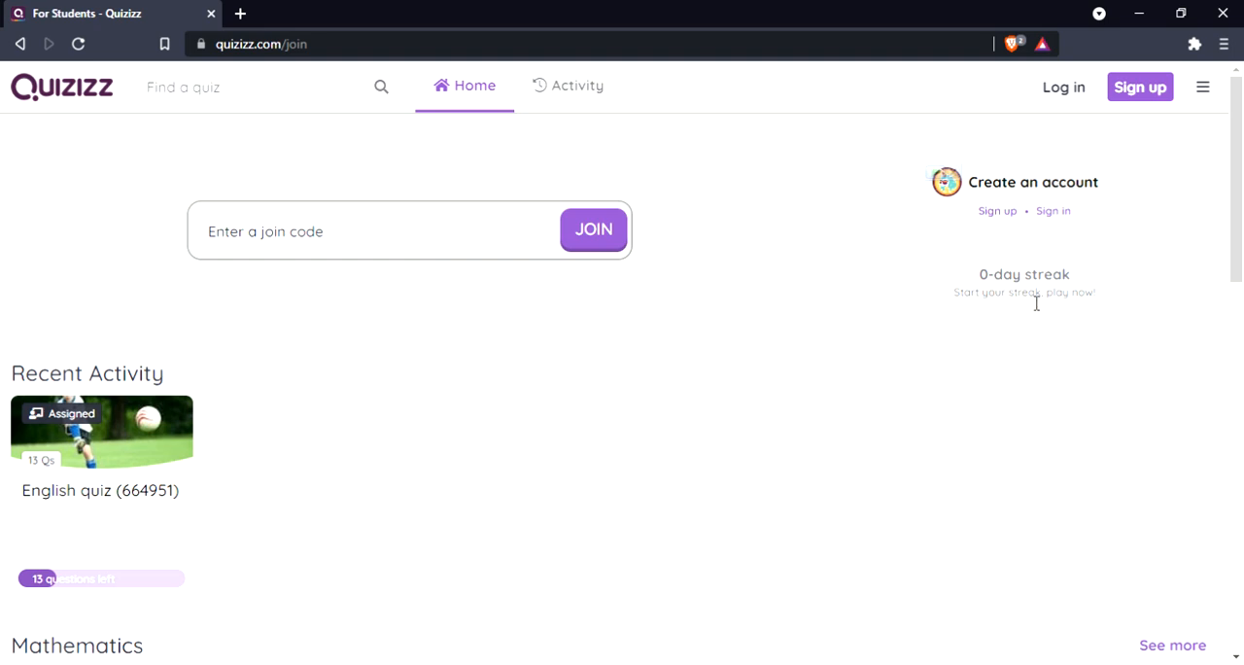
Step: Start a solo practice game of The Harappan Civilisation quiz from its preview
scroll(down, 3)
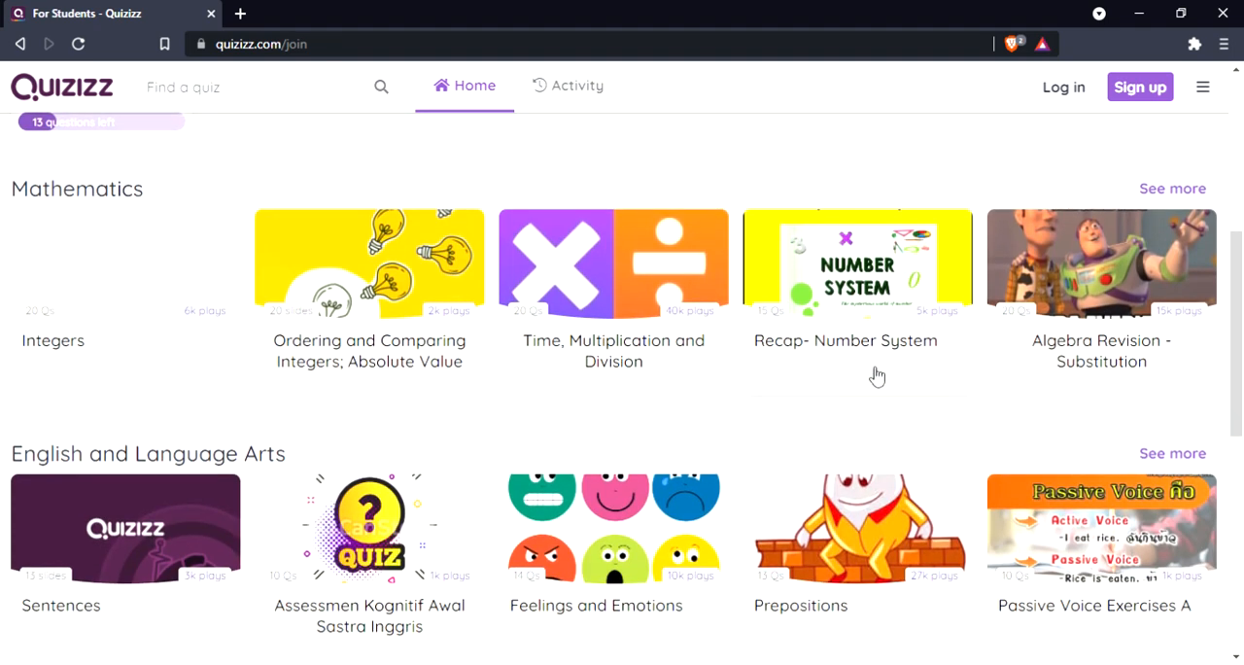
scroll(down, 3)
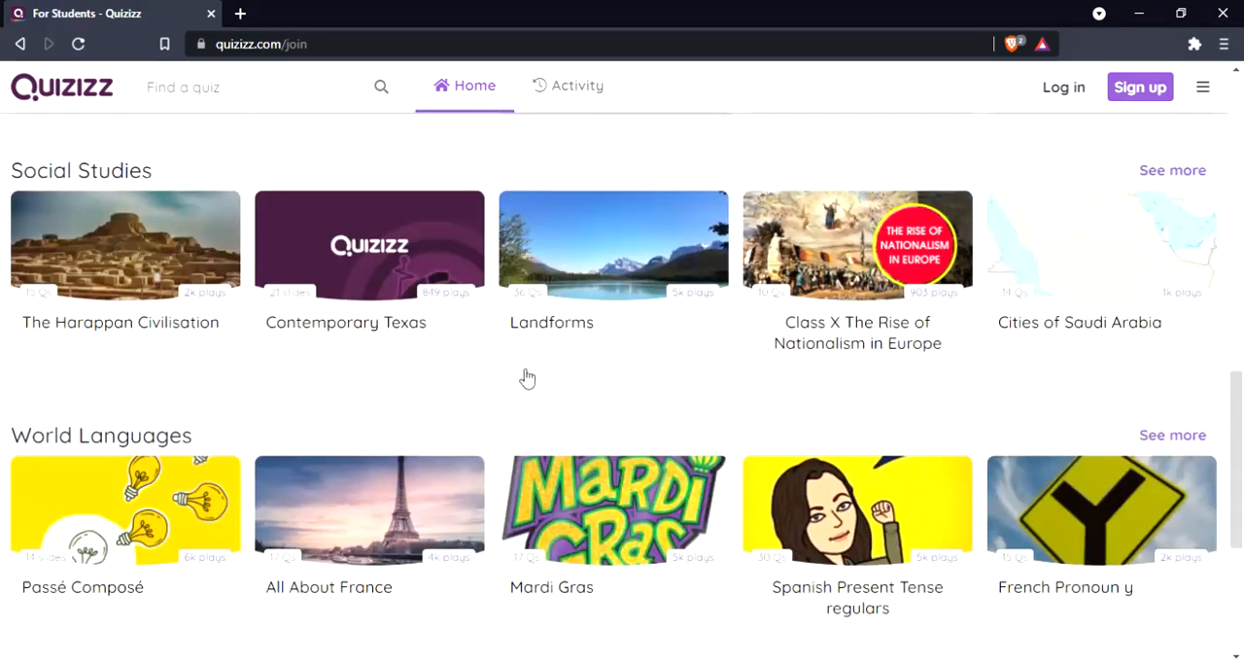
click(125, 245)
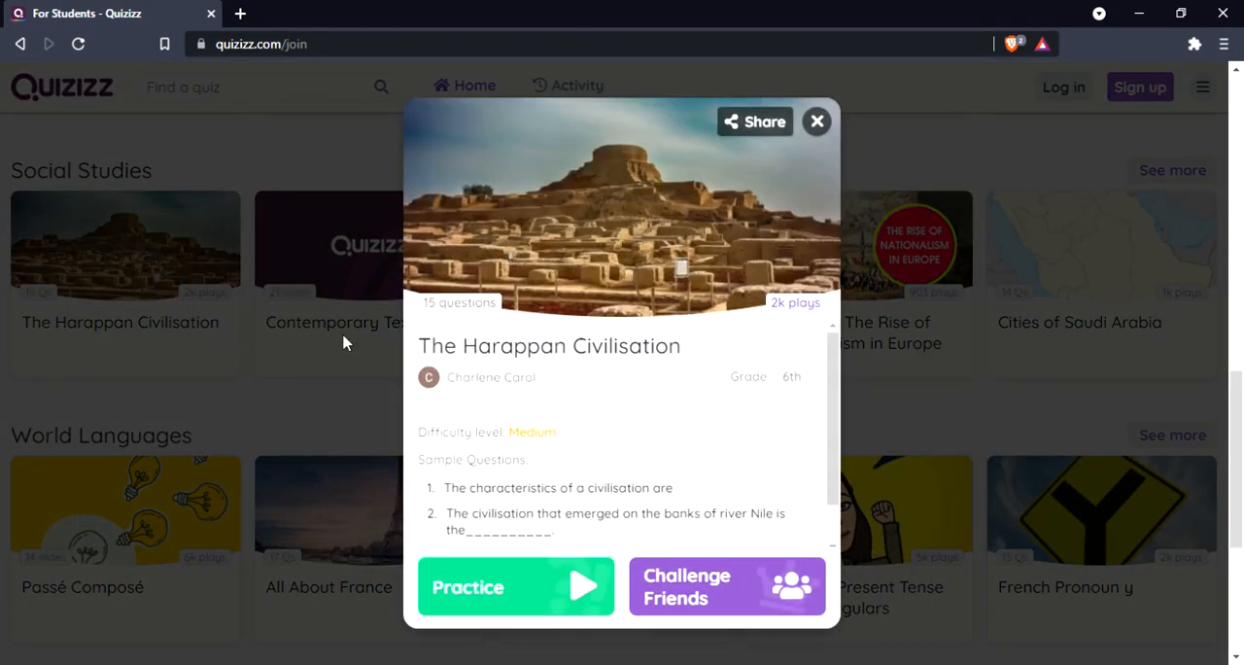
click(515, 586)
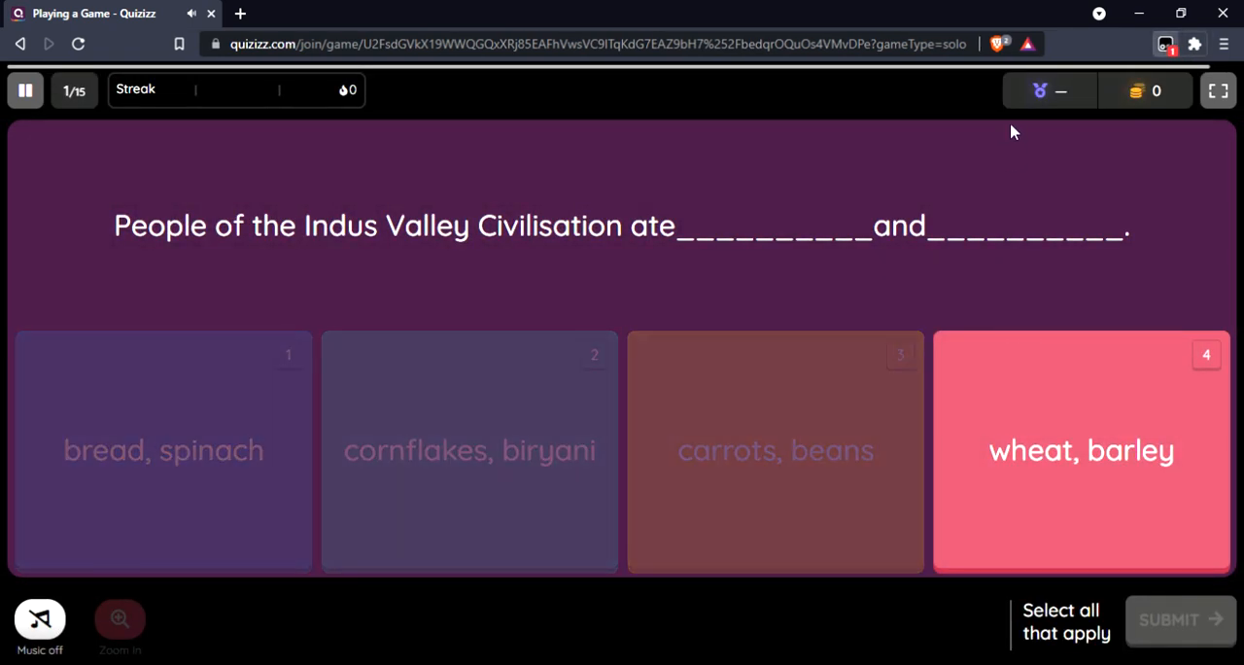
mouse_move(987, 115)
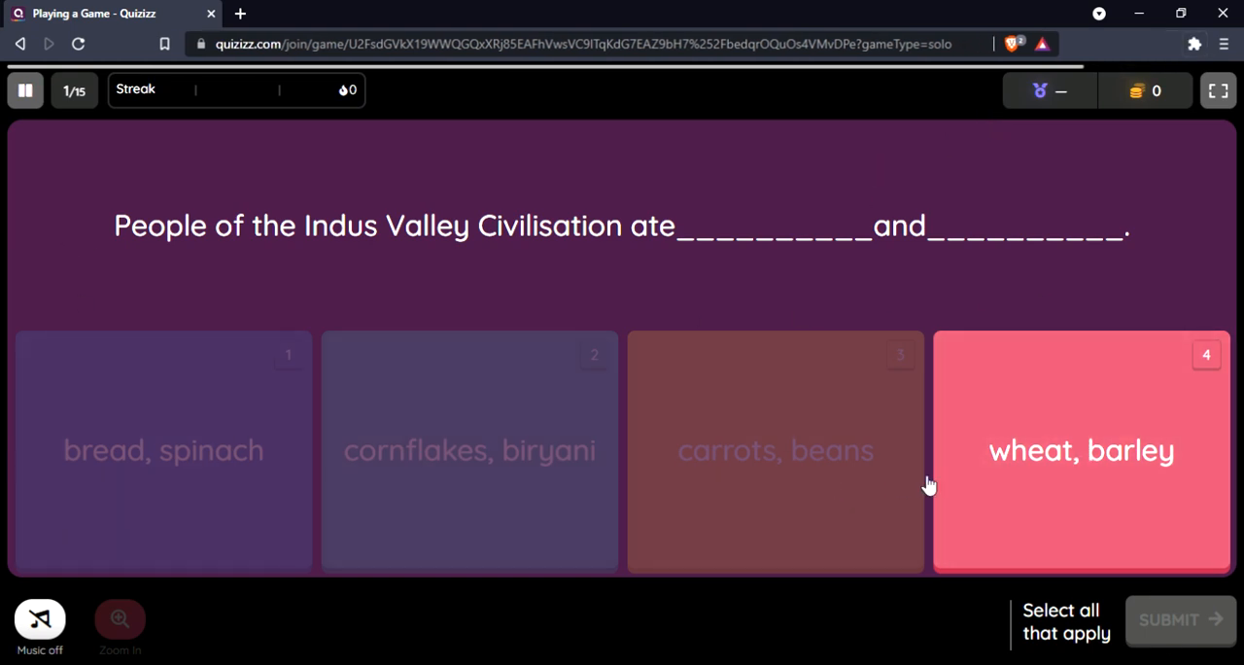
Step: Answer question 1 with 'wheat, barley' and submit it for 406 points
click(1081, 450)
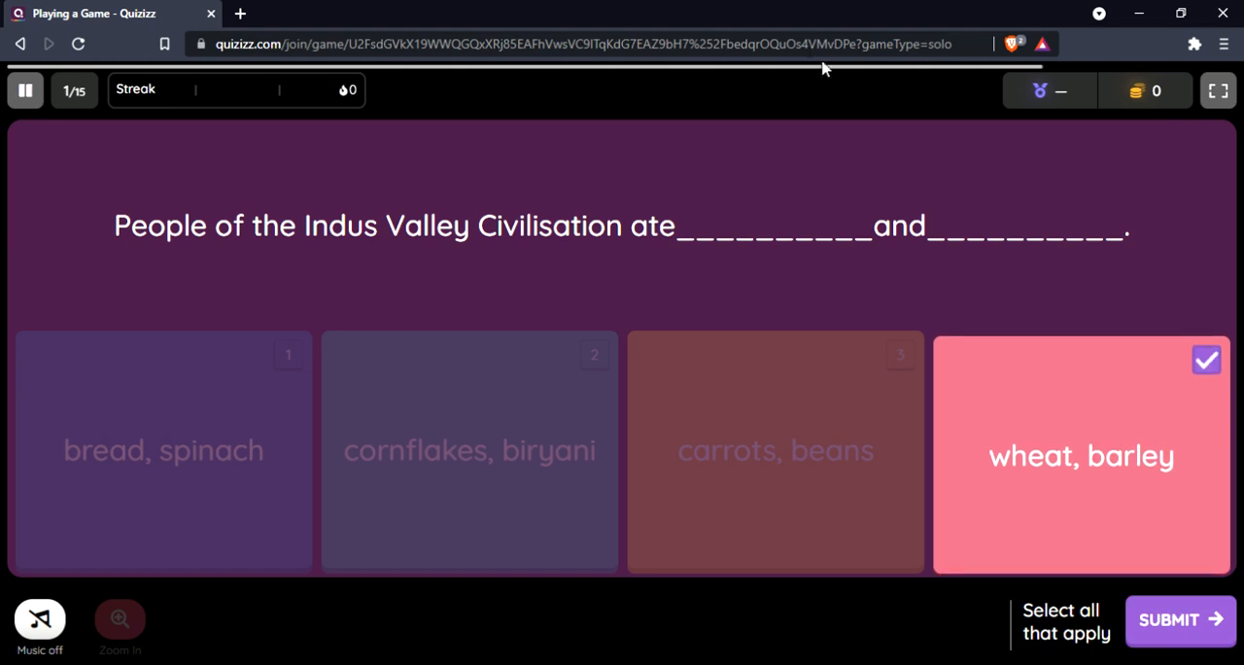
click(1177, 618)
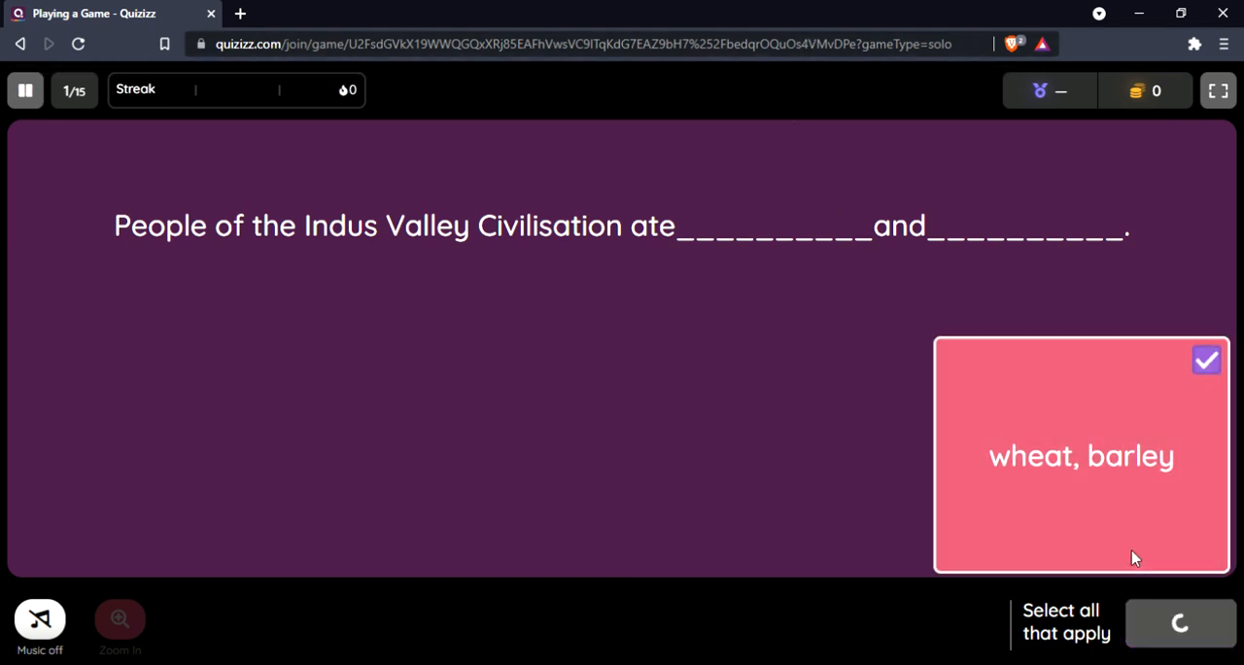
click(1177, 622)
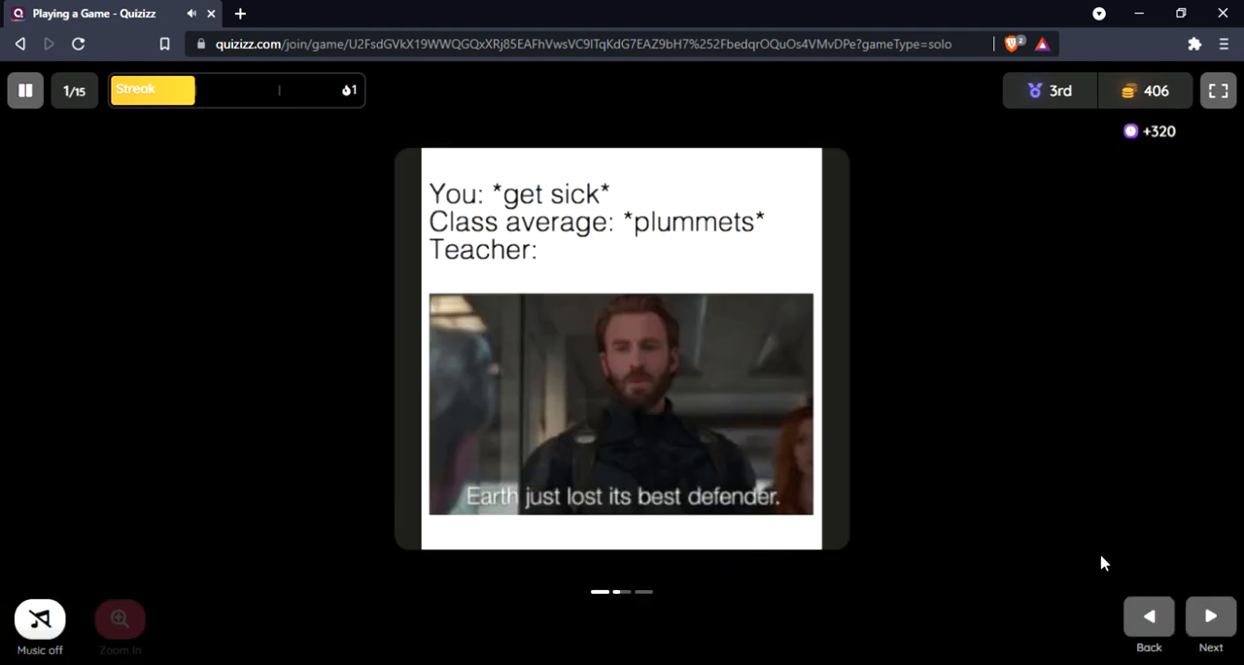
mouse_move(868, 437)
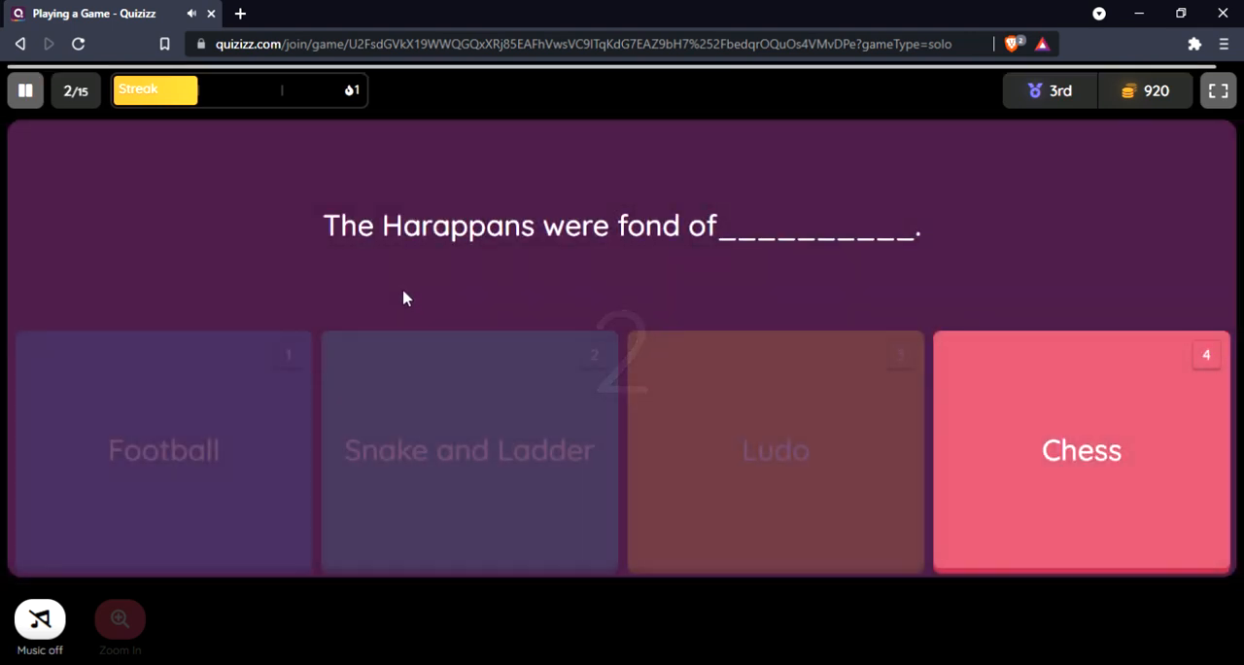
Step: Answer question 2 with 'Chess', reaching 1900 points, and continue to question 3
click(1080, 451)
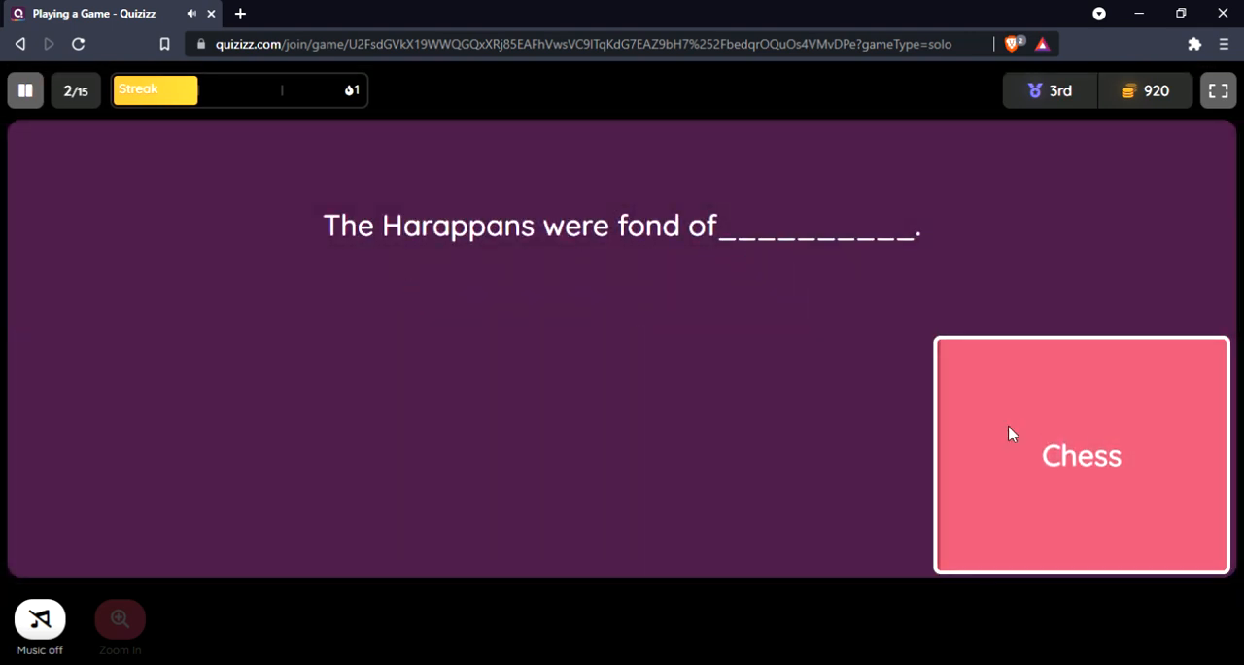
click(1080, 455)
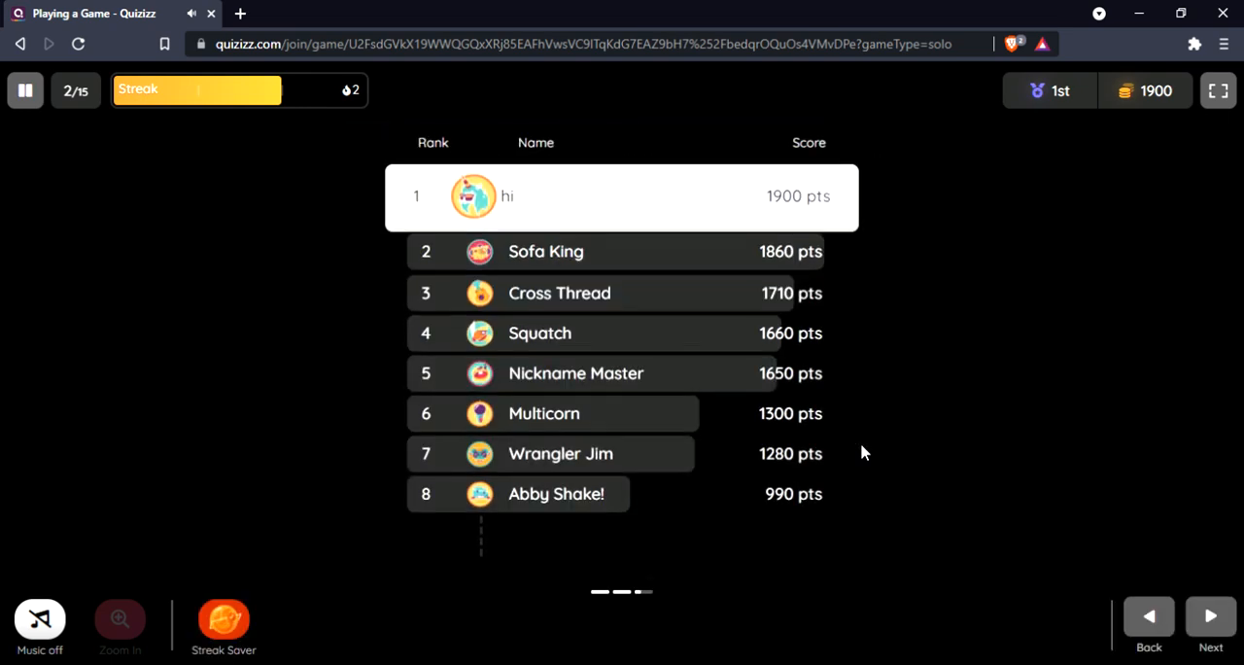
click(1208, 622)
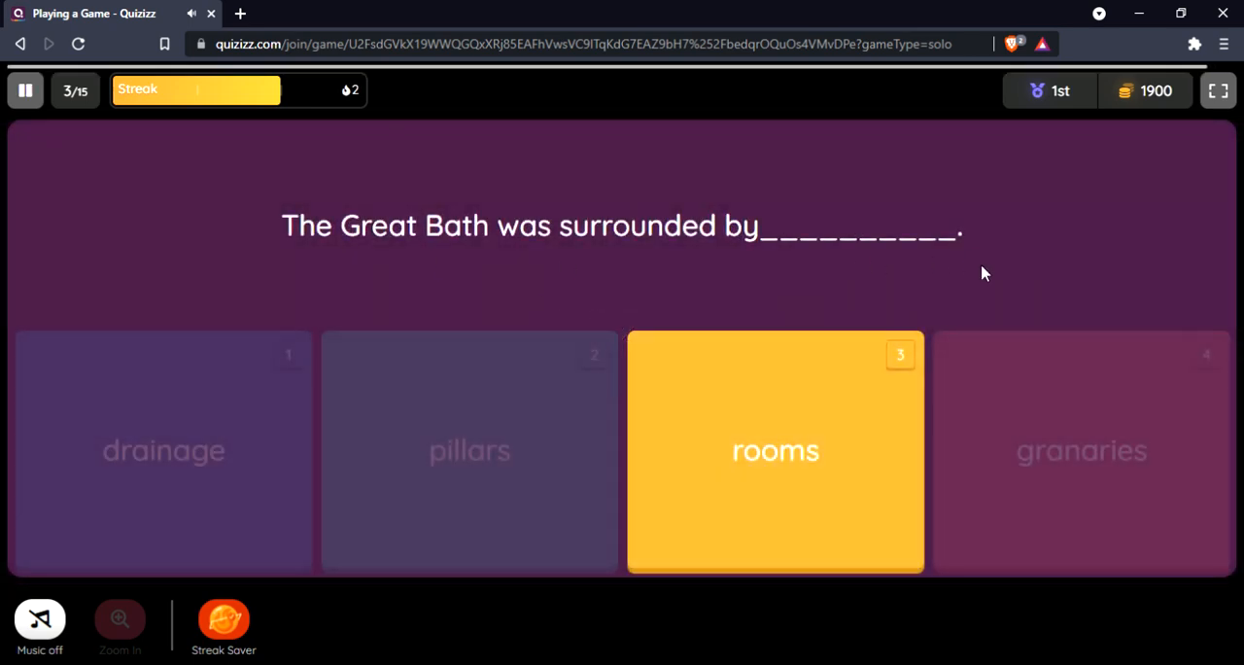
Step: Answer question 3 with 'rooms', reaching 2880 points, and continue to question 4
click(773, 451)
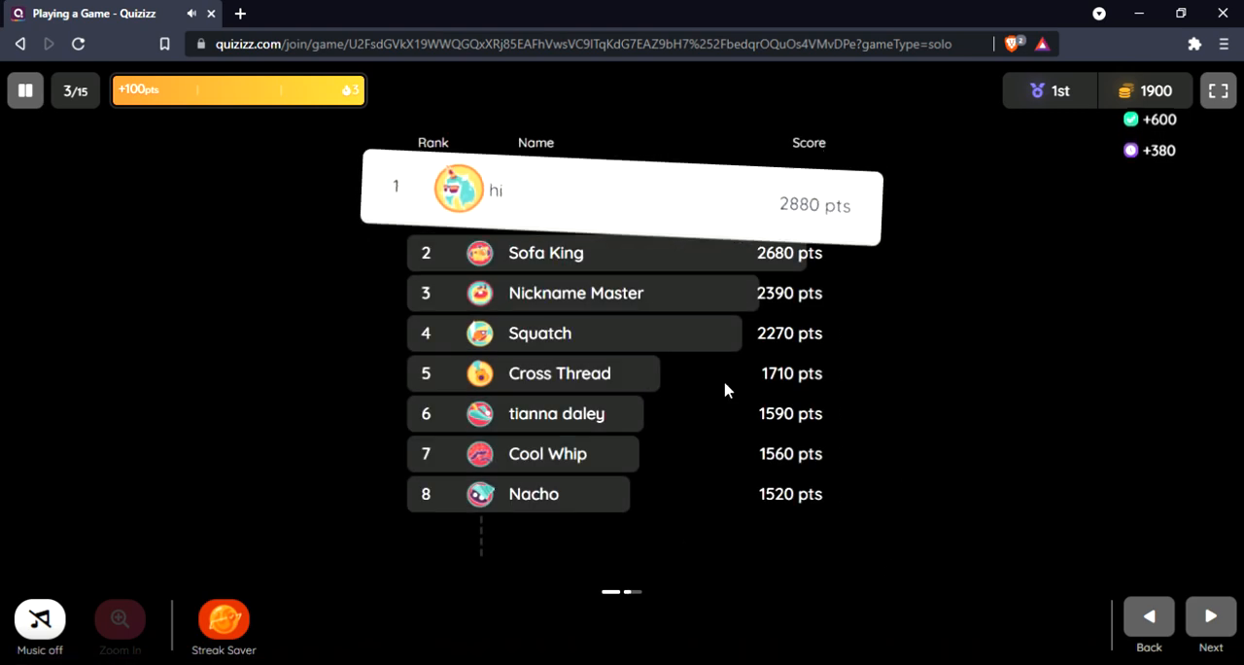
click(1208, 622)
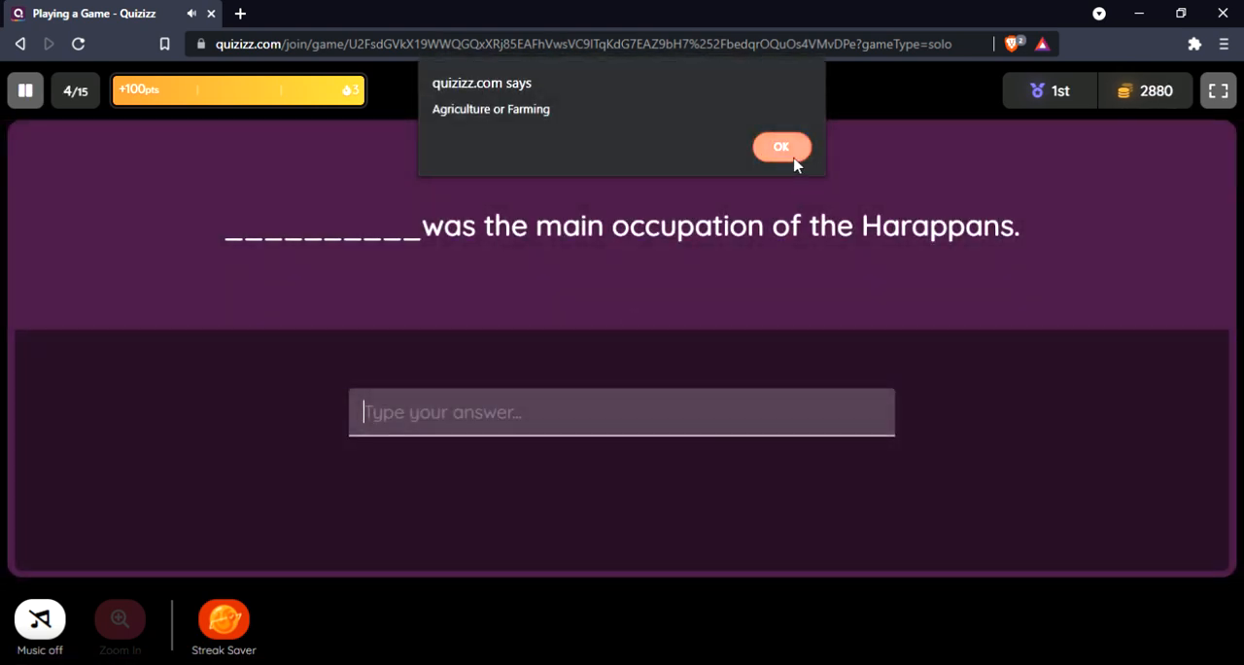
Step: Dismiss the hint alert and submit the typed answer 'Agriculture' for question 4
click(781, 146)
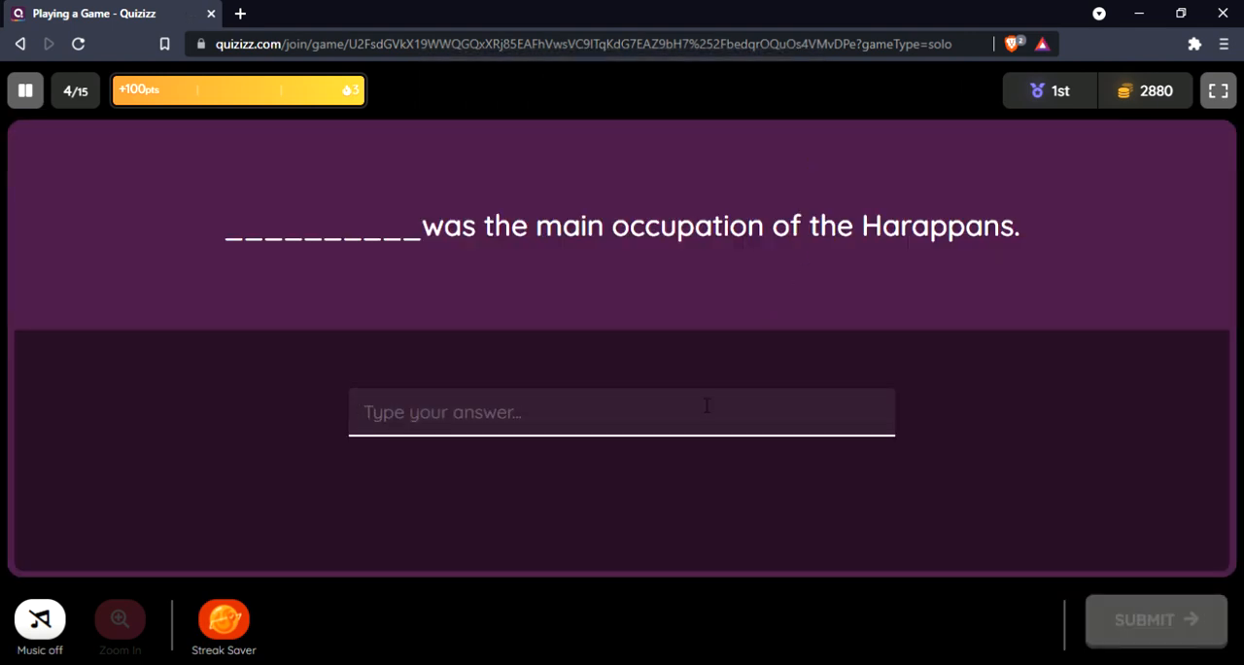
mouse_move(948, 435)
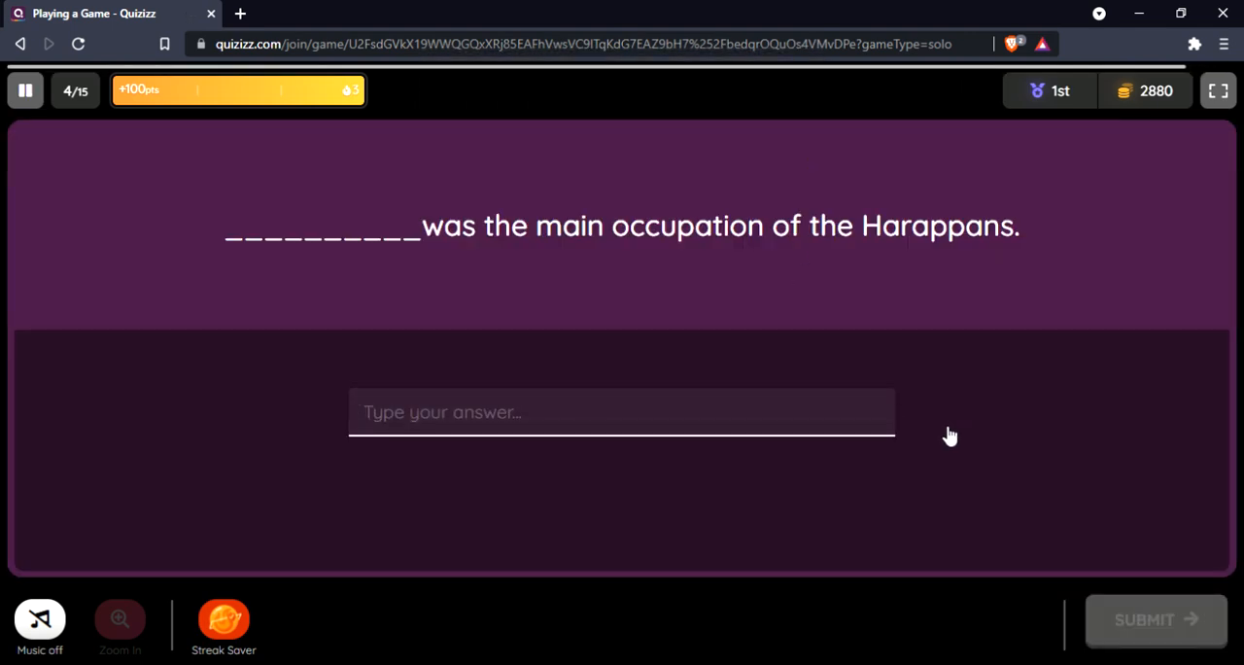
click(622, 412)
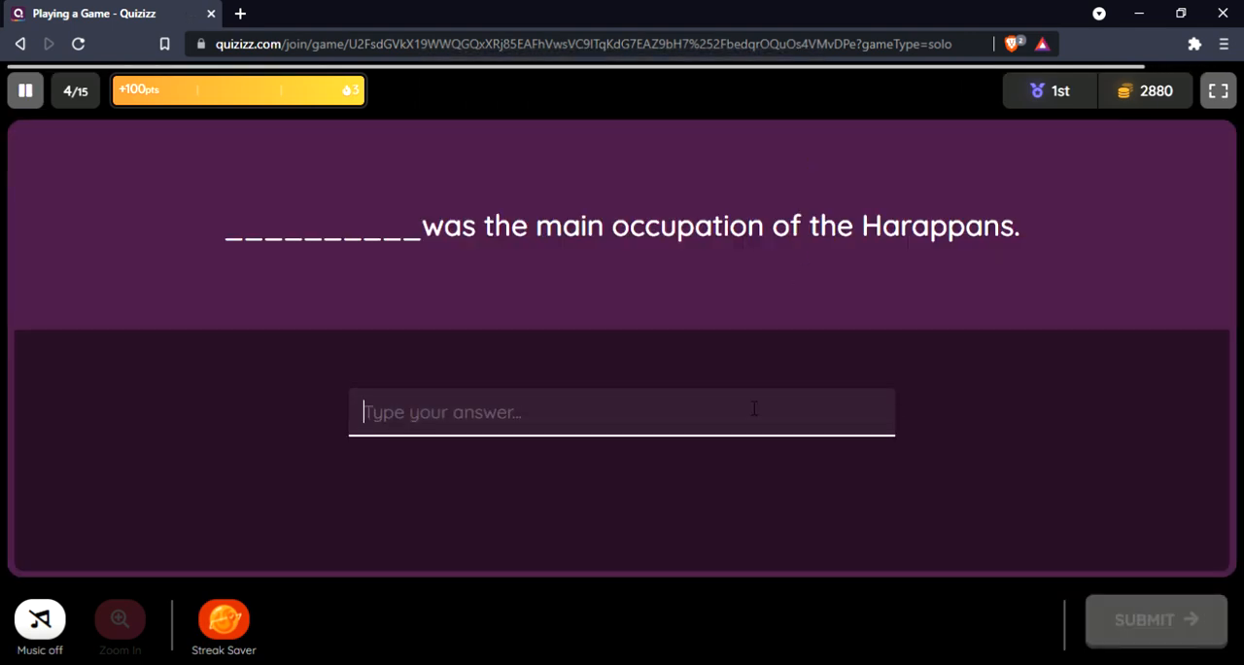
text(Ar)
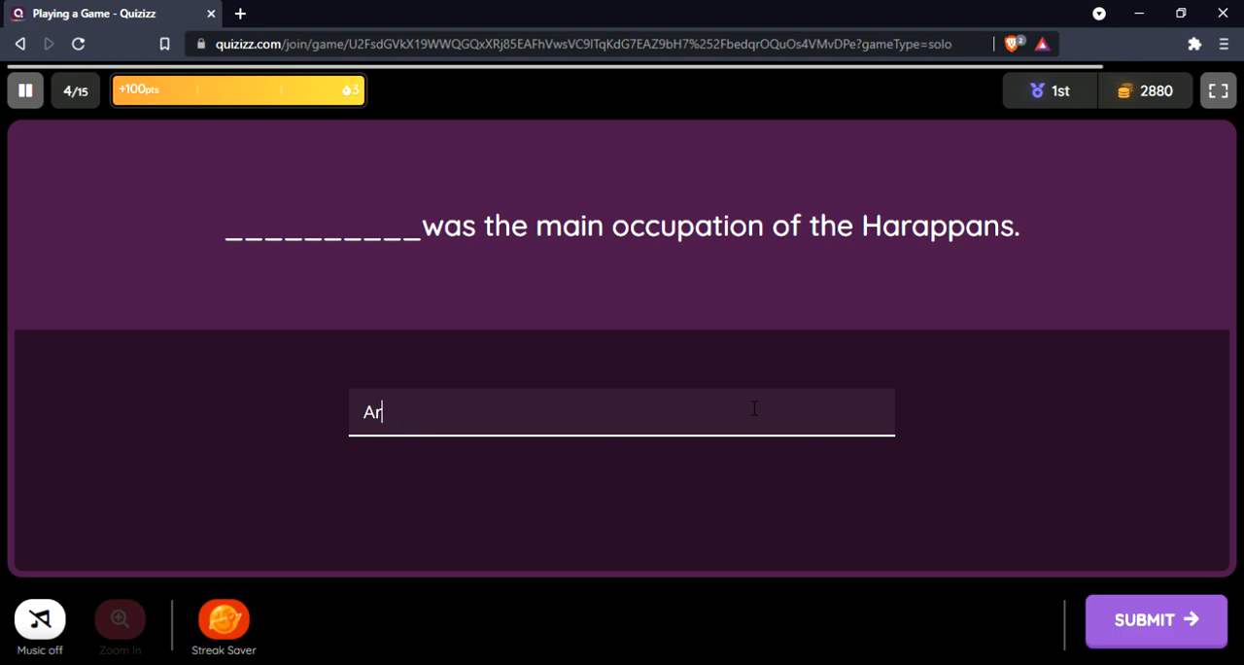
text(gricu)
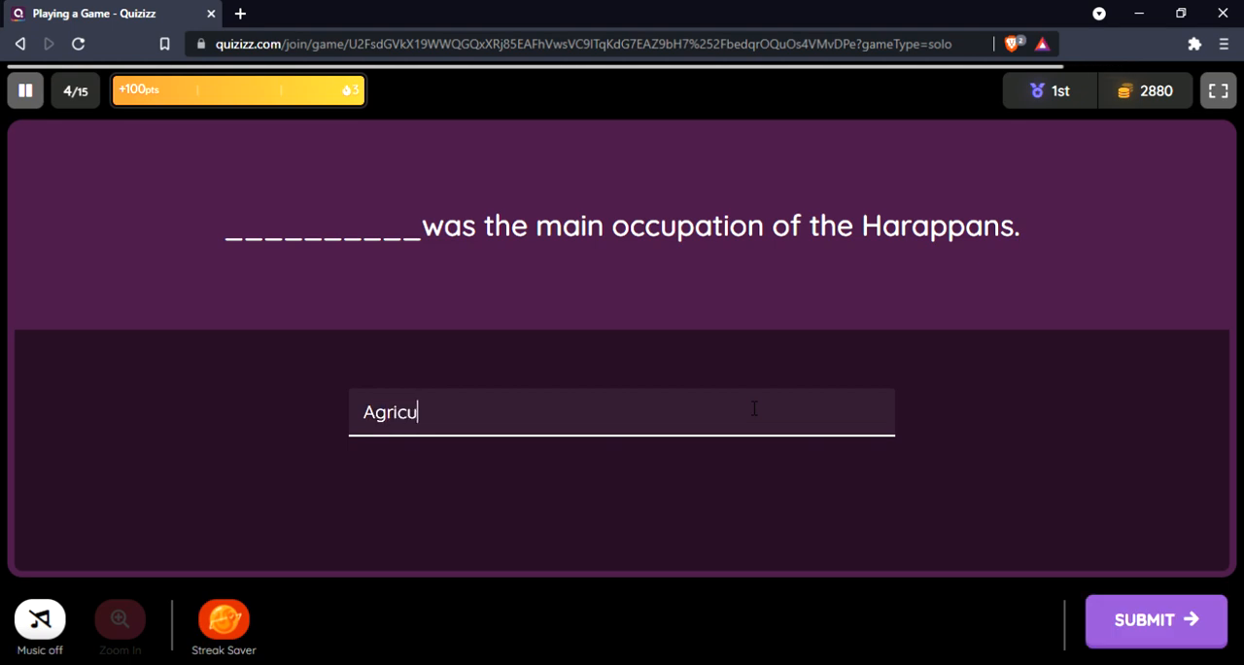
text(lture)
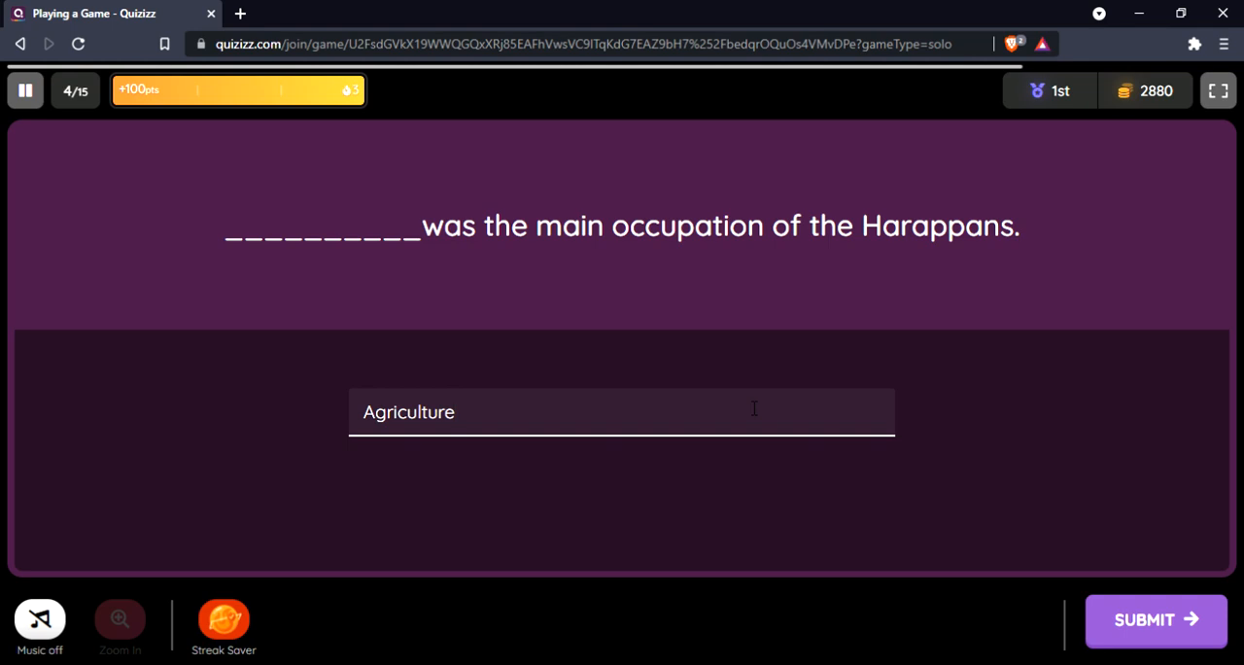
click(1154, 620)
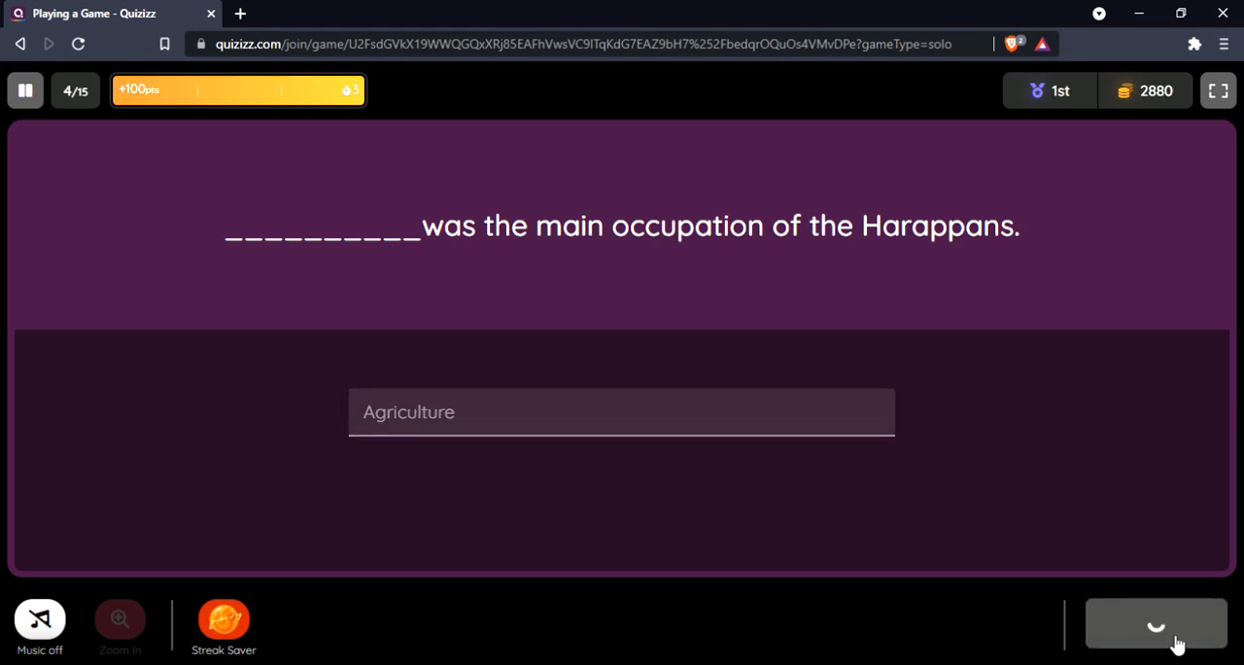
click(1154, 624)
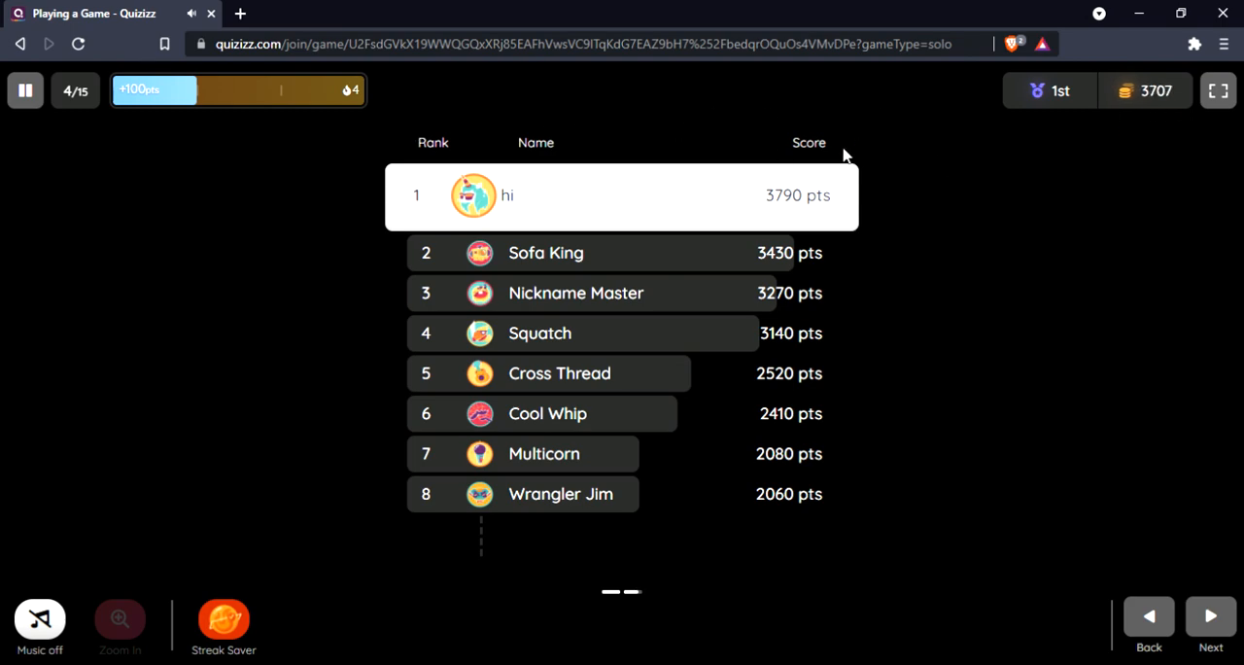
Step: Continue to question 5 and answer it with 'Bronze', reaching 4860 points
click(1209, 622)
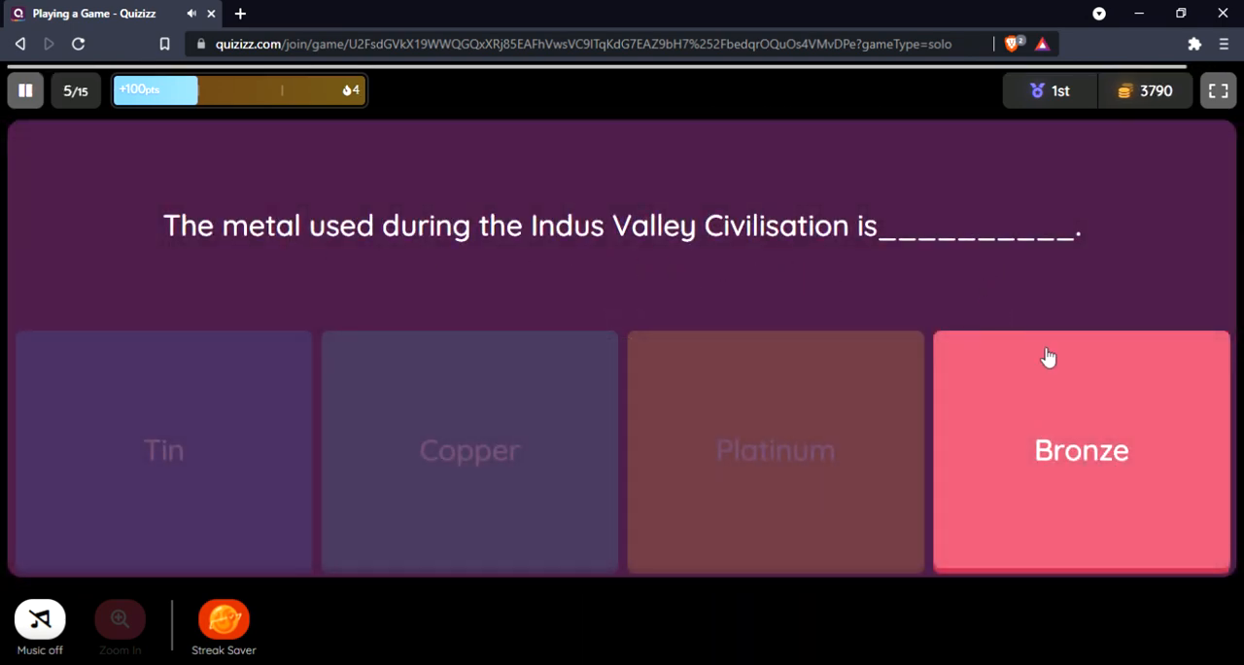
click(1080, 451)
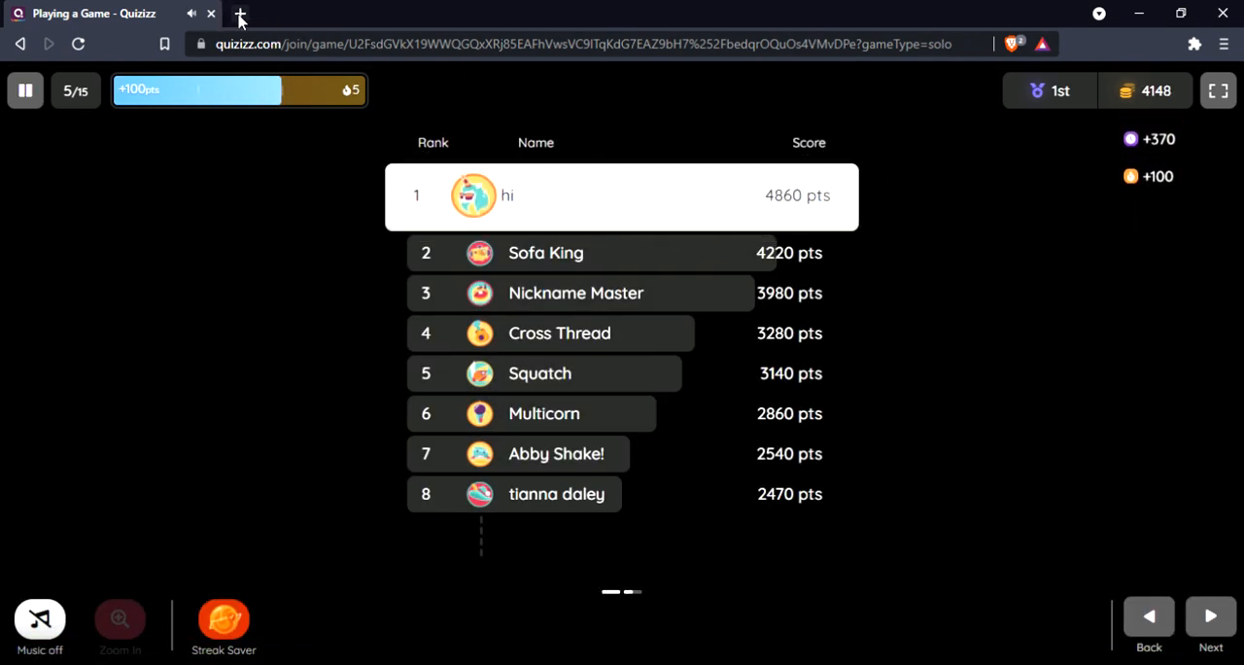
Step: Open a new blank browser tab beside the finished Quizizz game
click(239, 14)
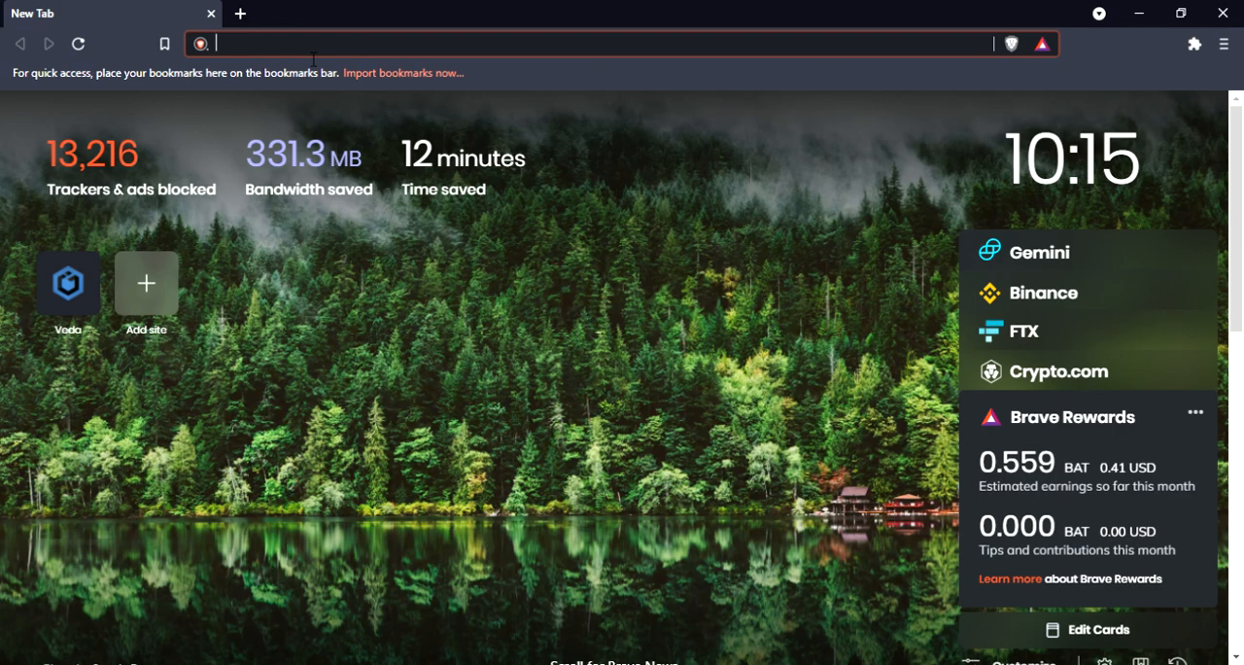
Step: Navigate to the gbaranski/quizizz-cheat GitHub repository via the 'git' address suggestion
text(git)
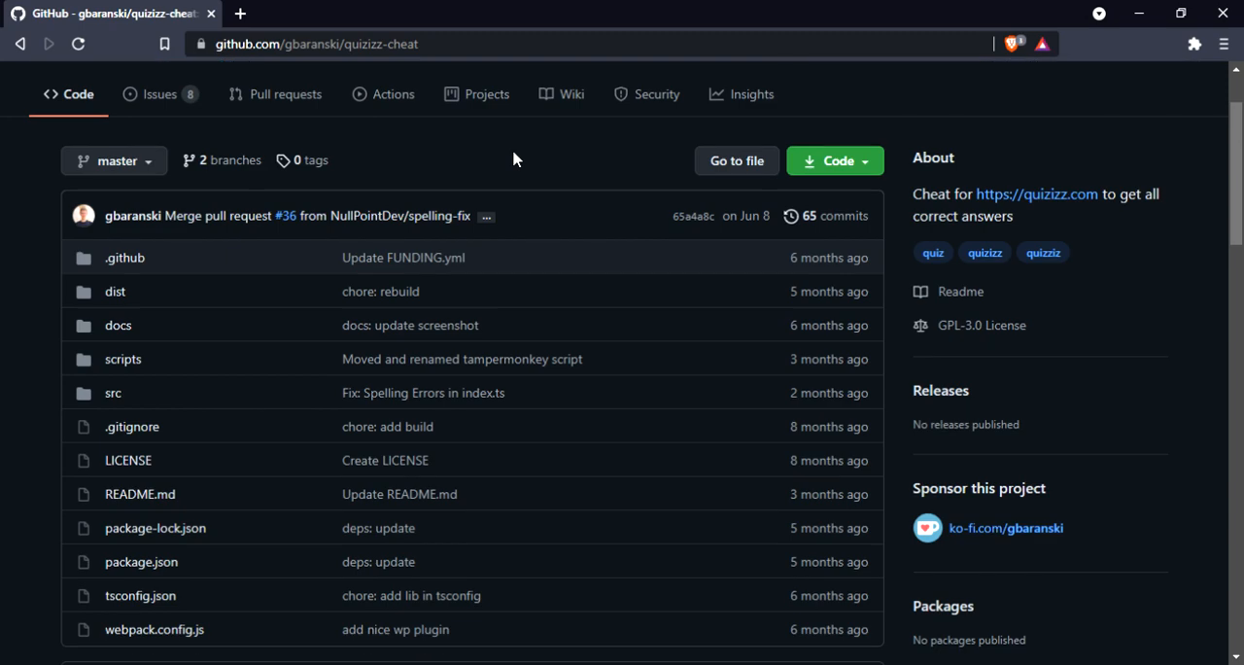
Step: Scroll the README down to the 'Load automatically using Tampermonkey' instructions
scroll(down, 3)
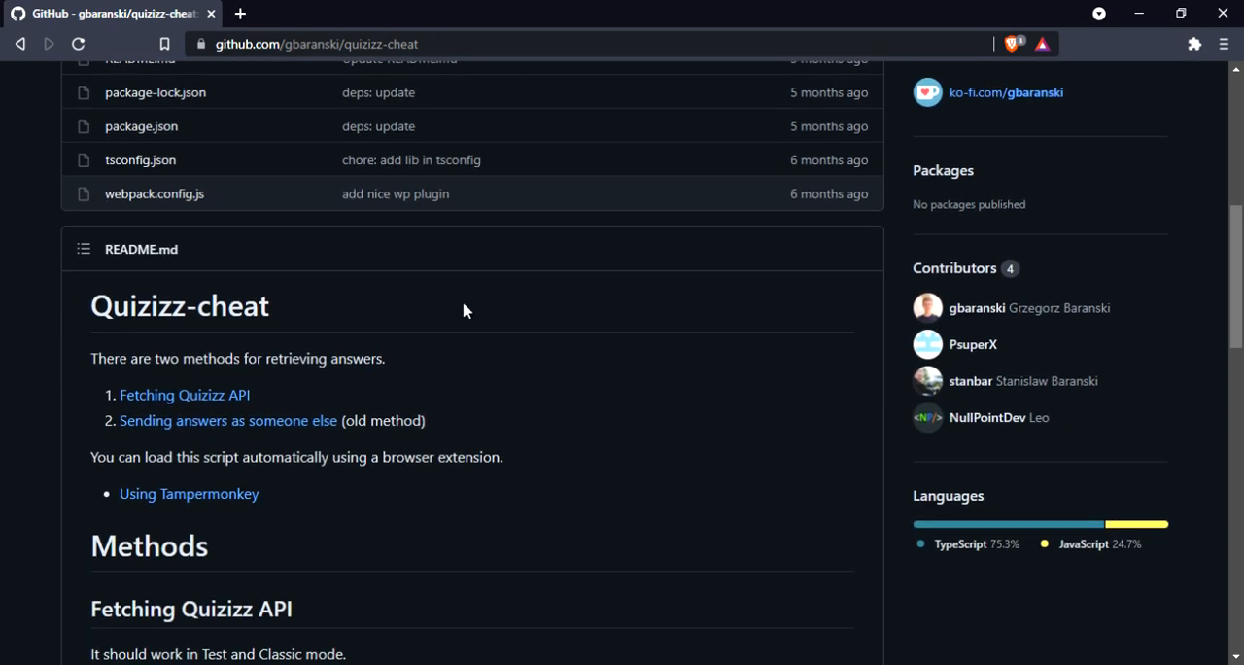
scroll(up, 3)
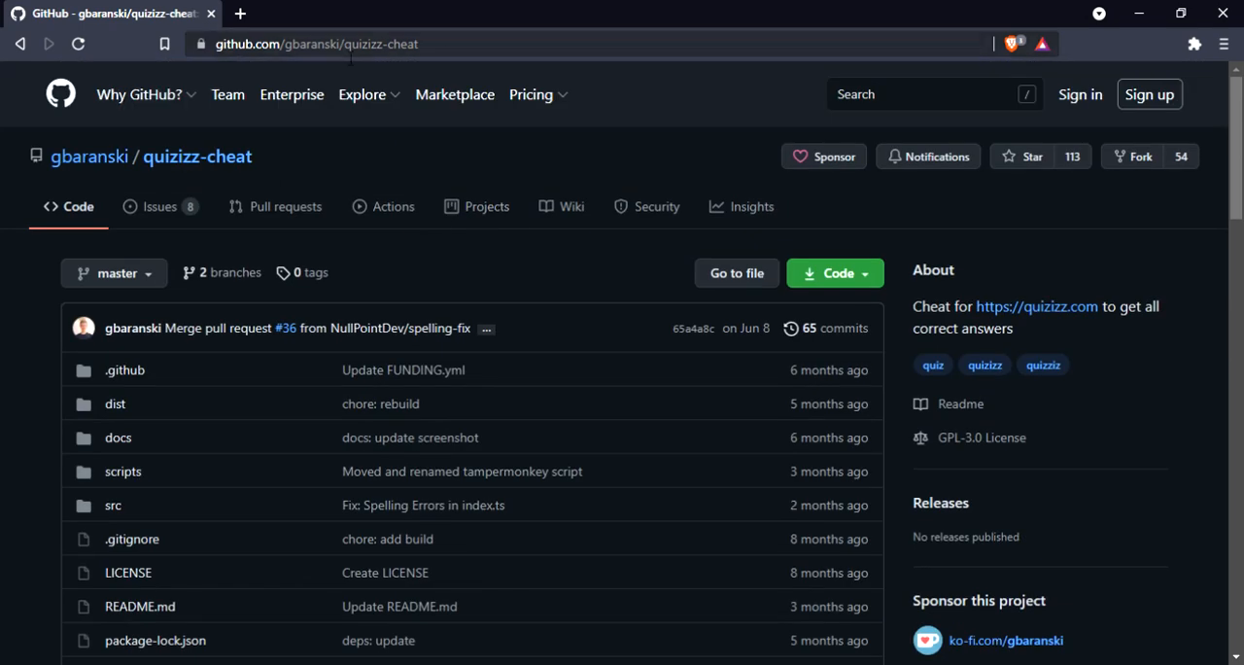
mouse_move(151, 51)
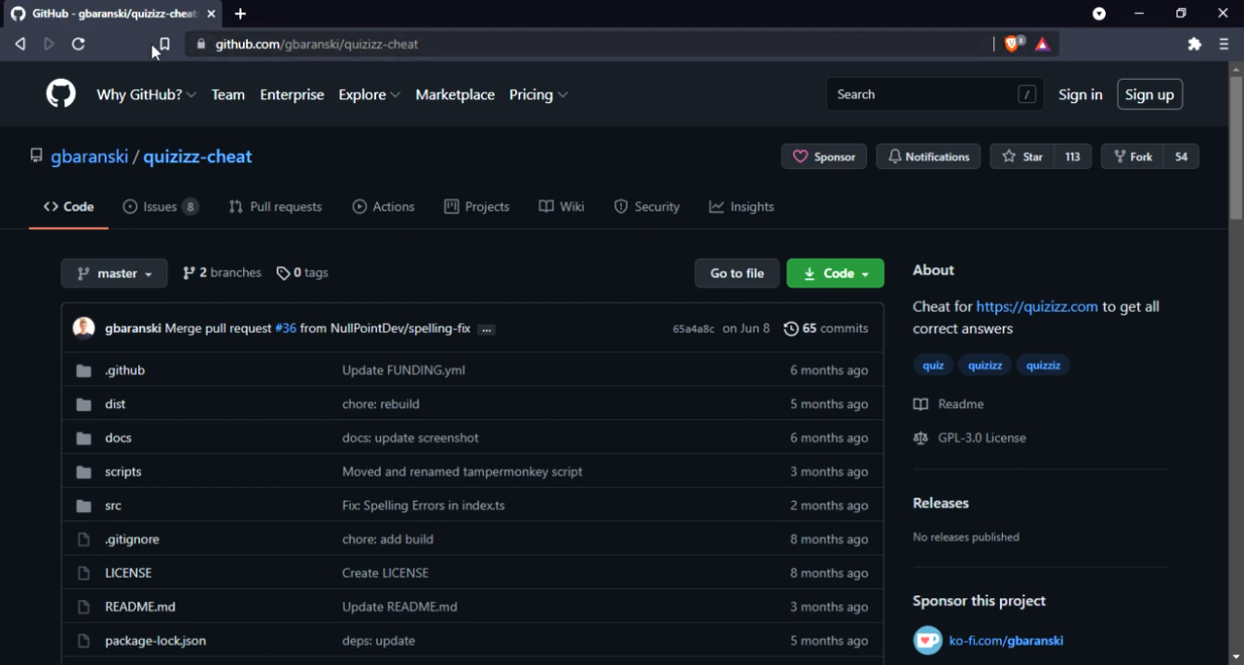
scroll(down, 3)
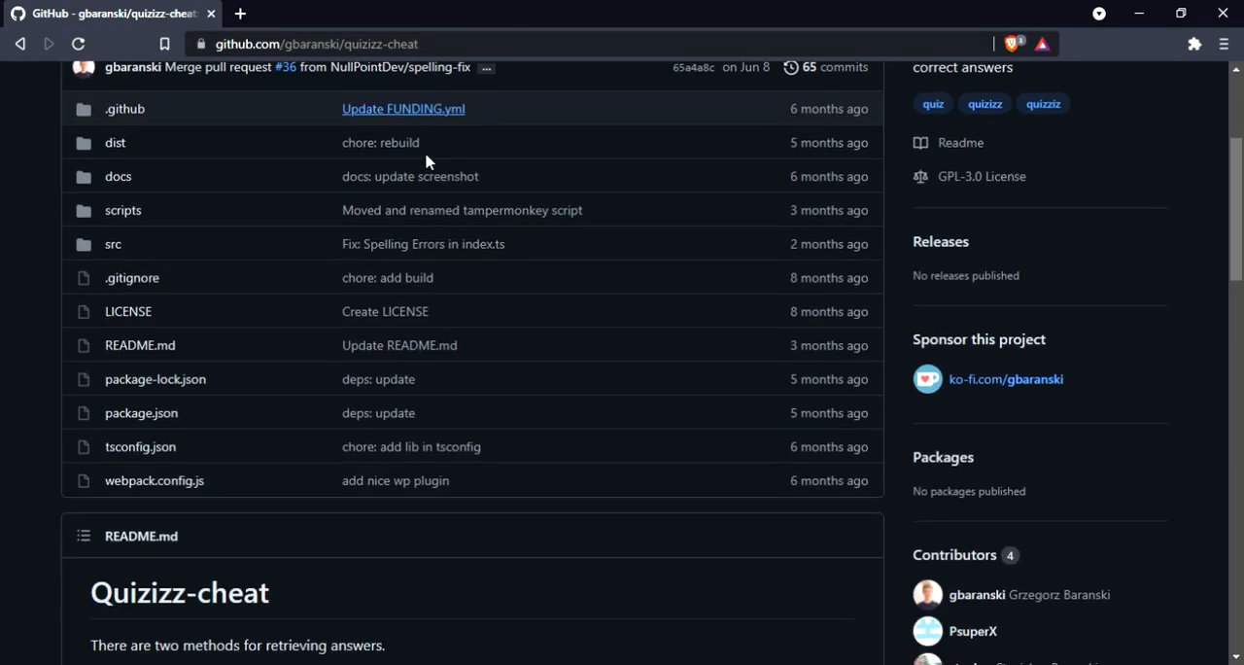
scroll(down, 3)
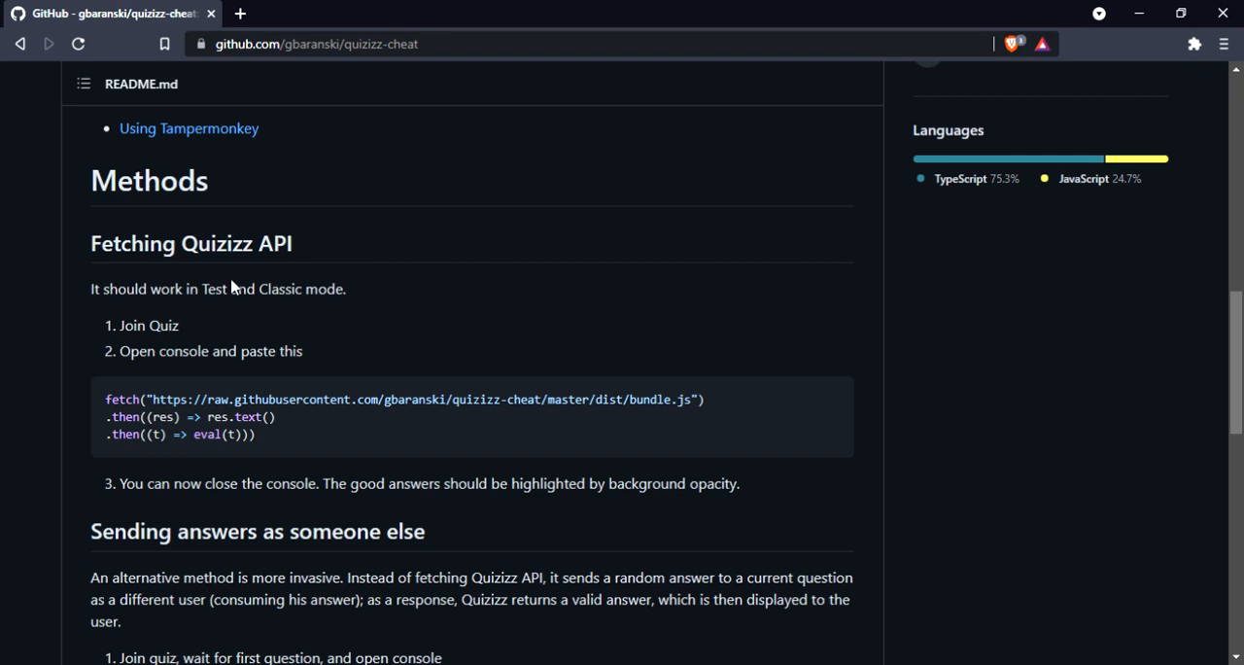
mouse_move(190, 243)
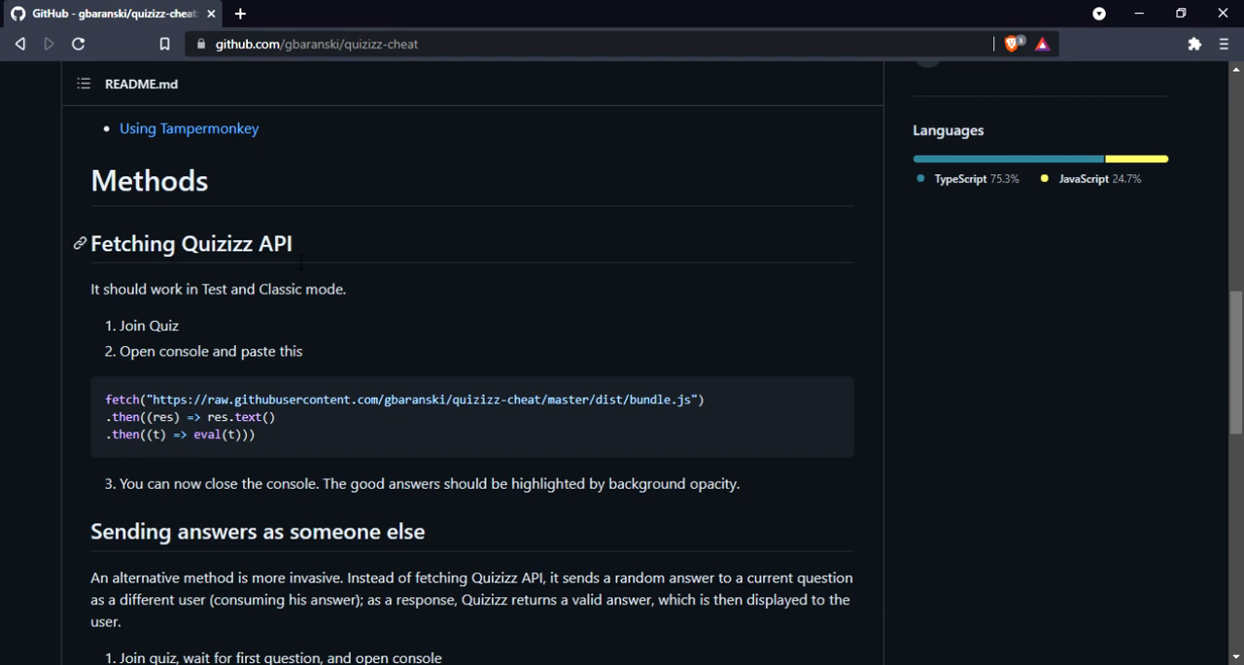
scroll(down, 3)
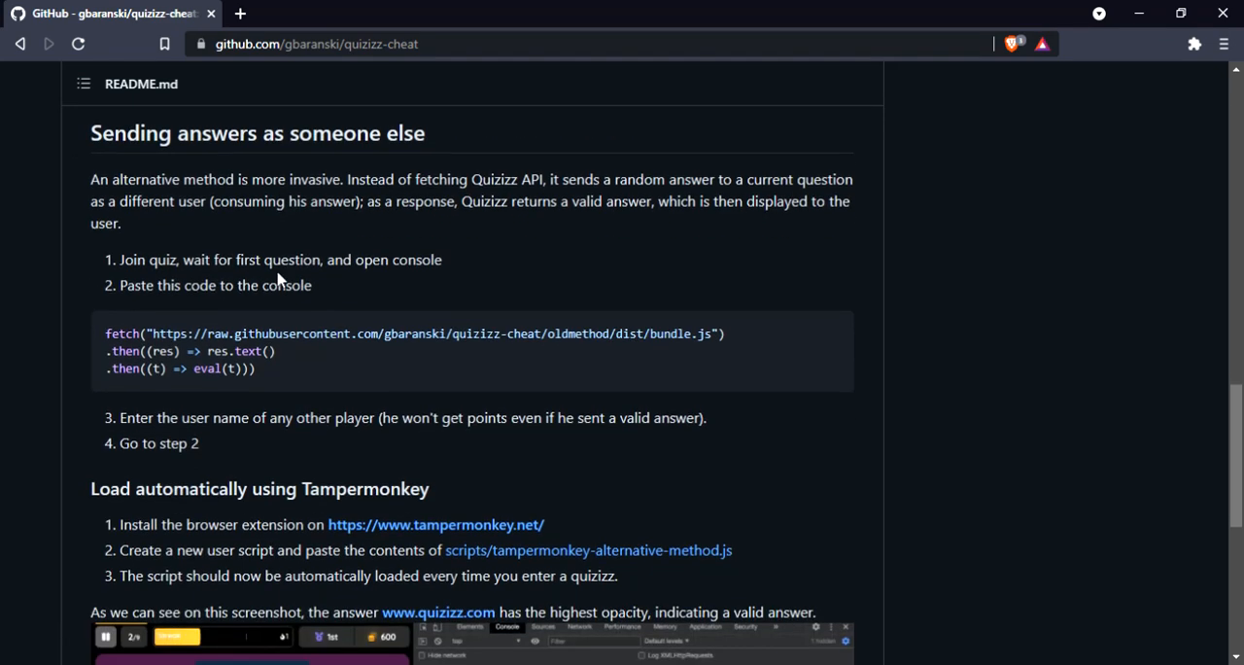
scroll(down, 3)
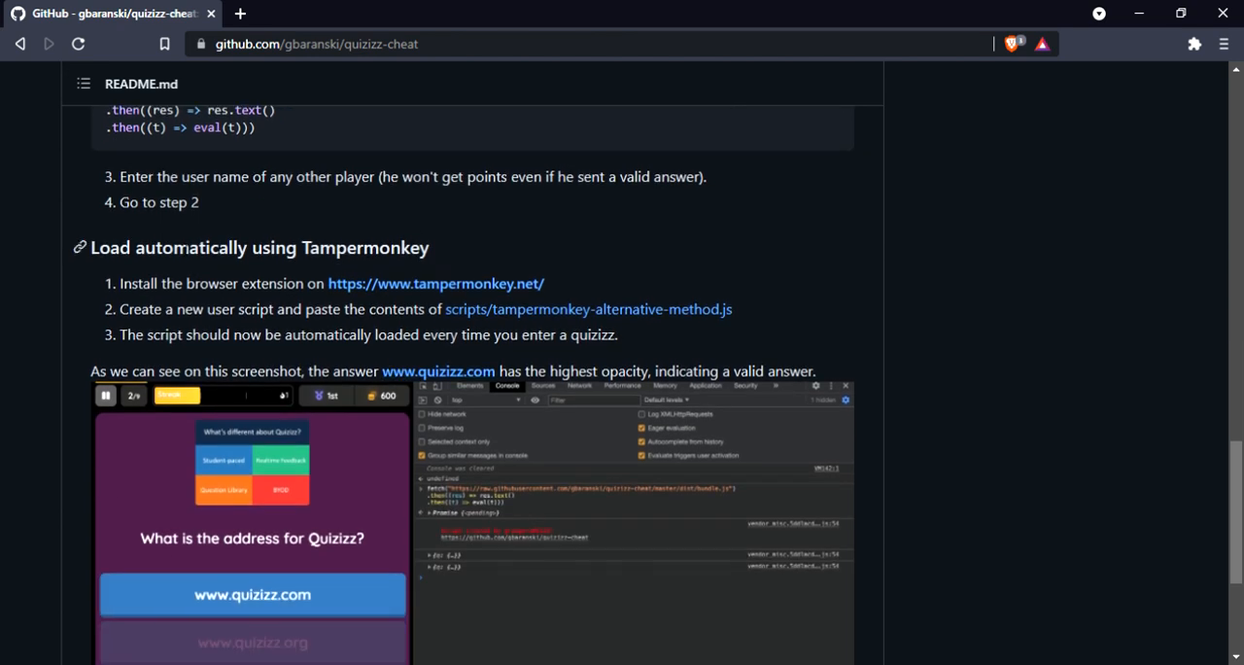
mouse_move(431, 268)
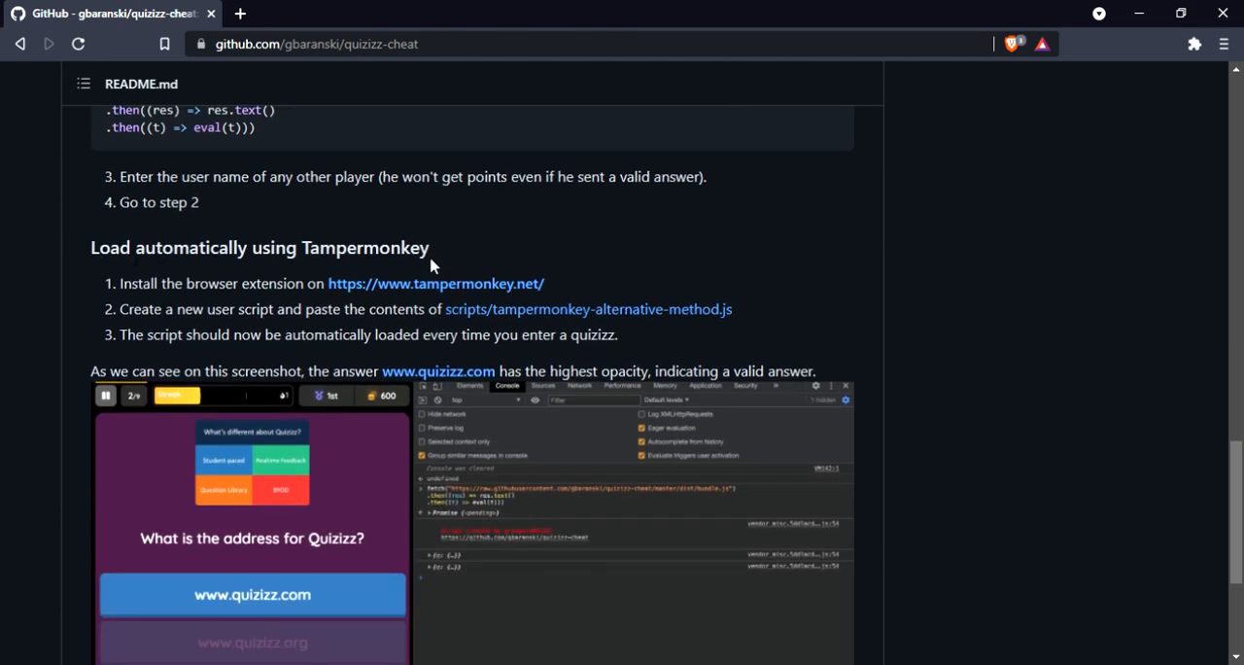
mouse_move(560, 323)
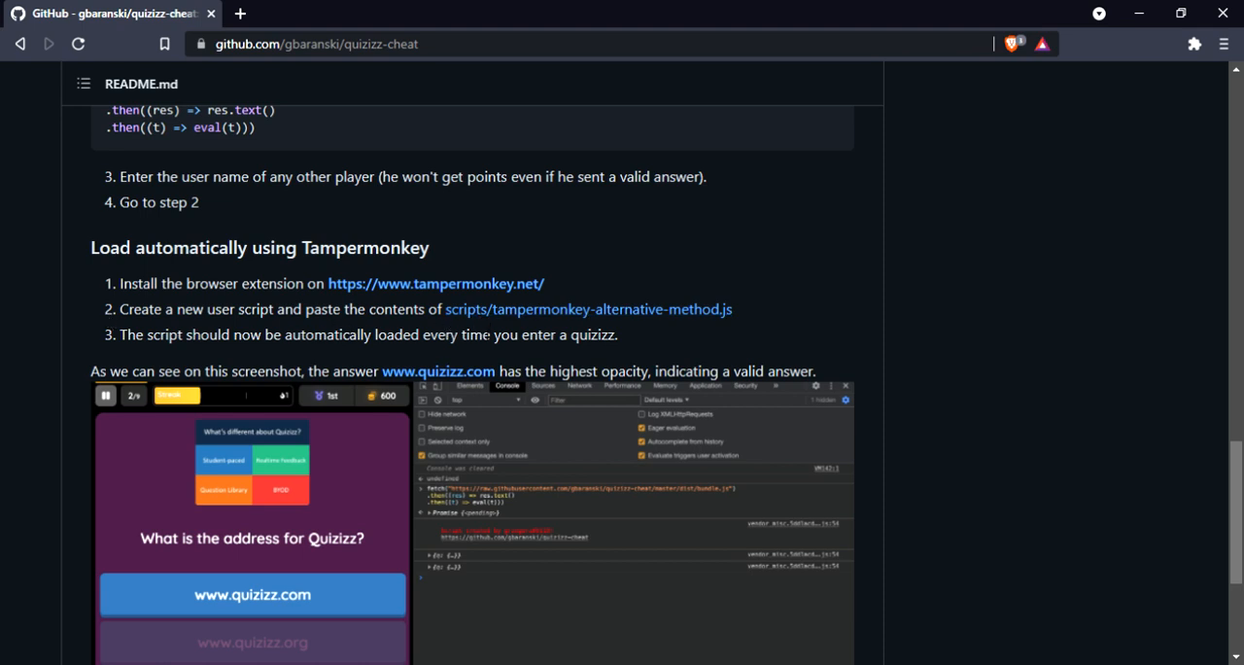
mouse_move(518, 326)
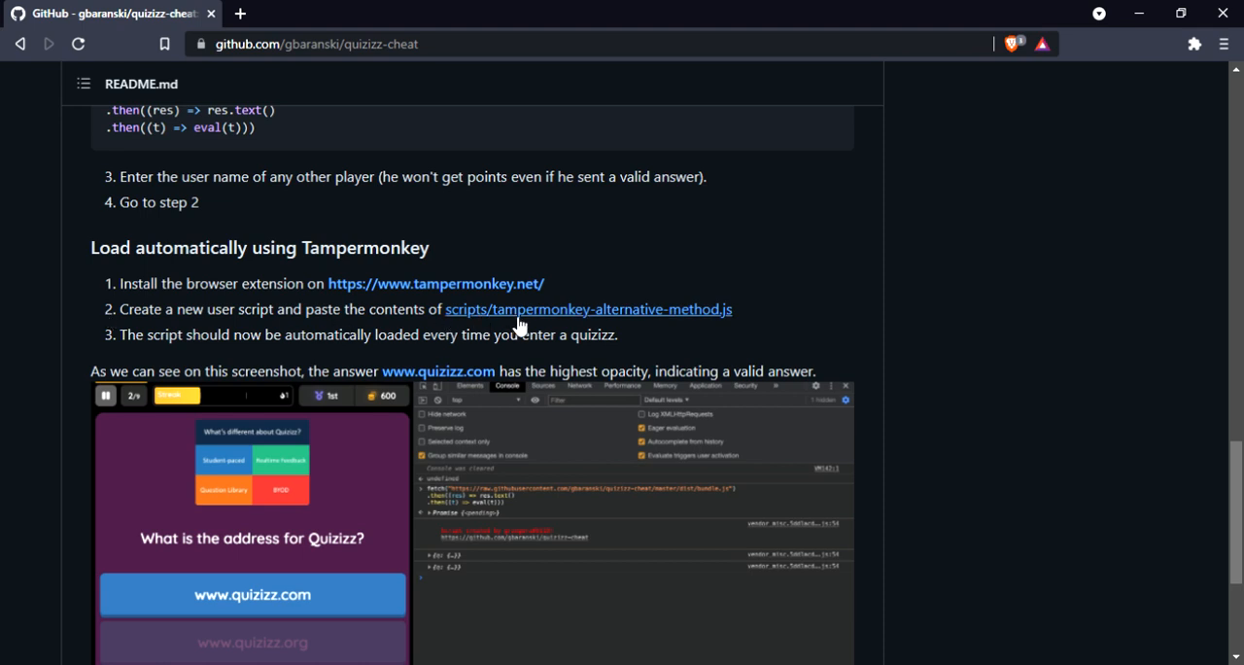
mouse_move(465, 313)
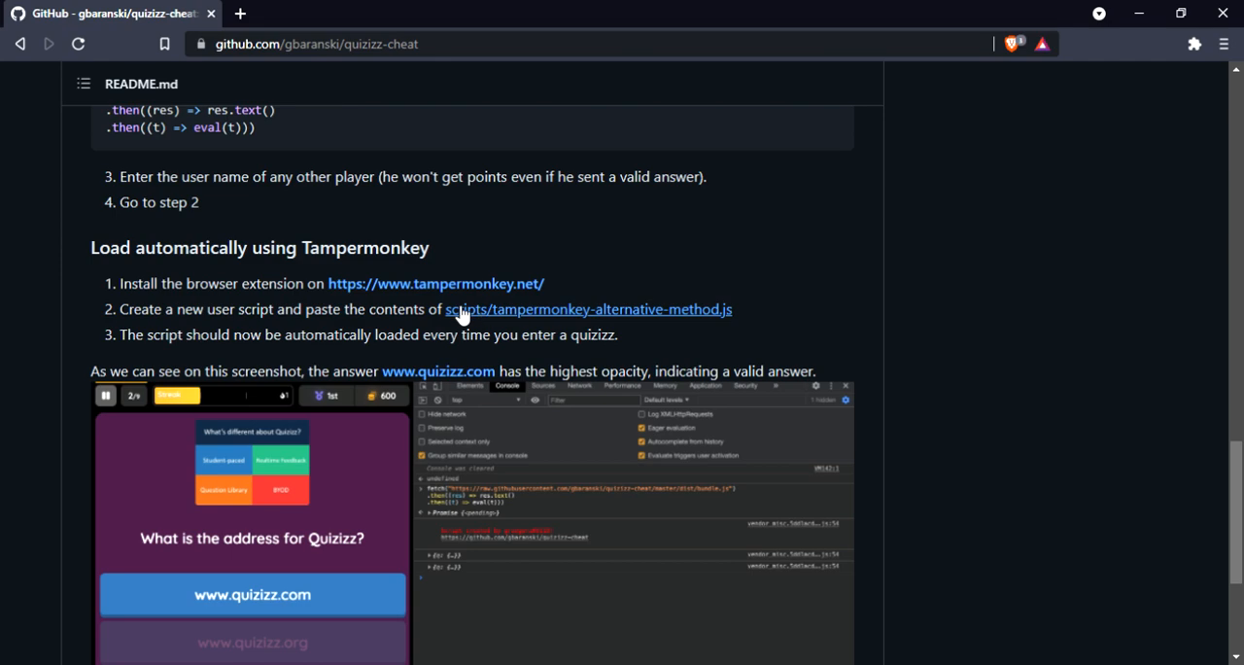
mouse_move(715, 315)
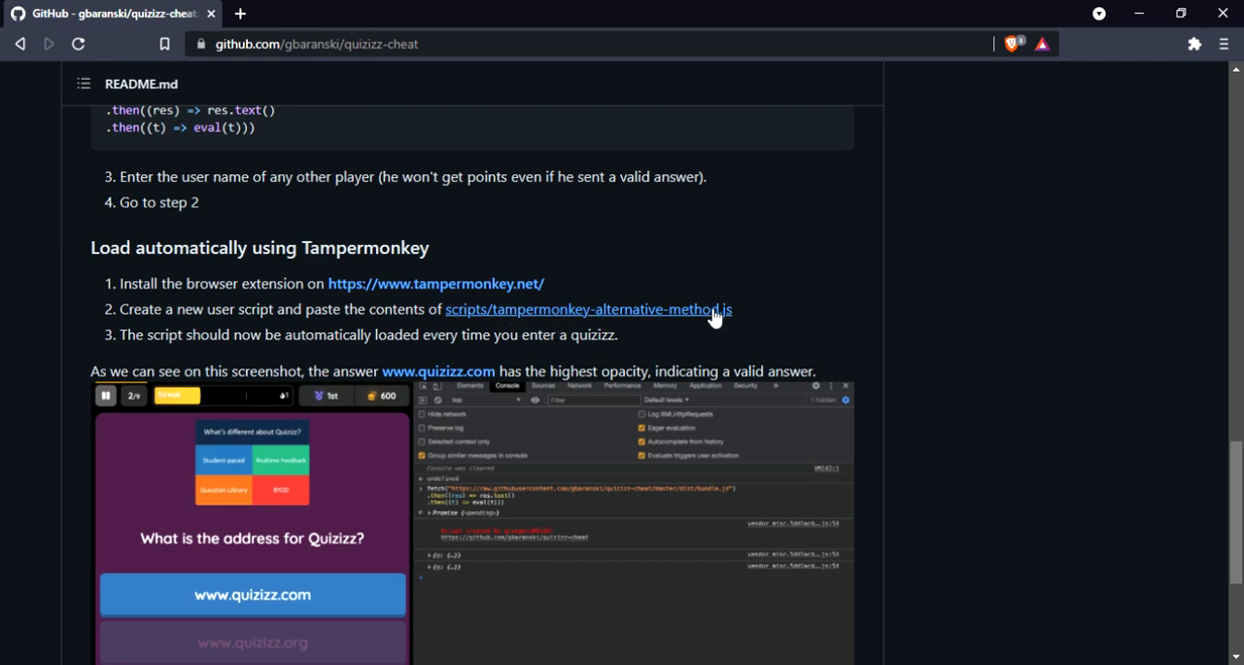
Step: View tampermonkey-alternative-method.js for copying and open a fresh tab for Tampermonkey
click(587, 309)
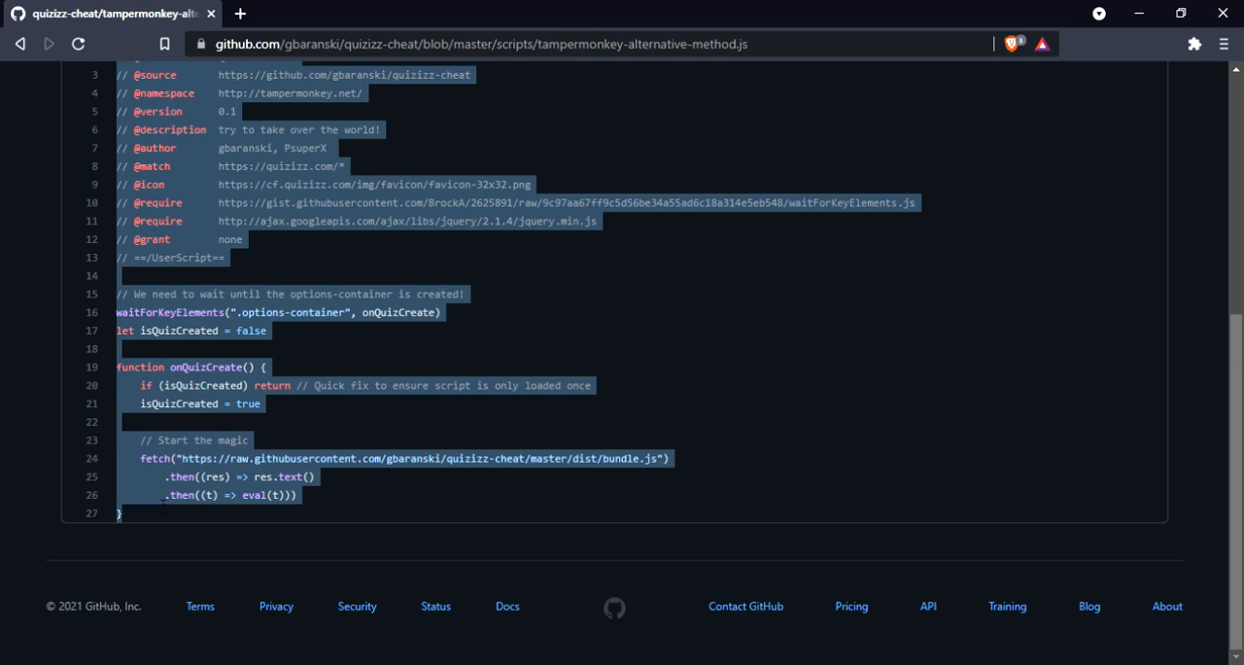
click(241, 13)
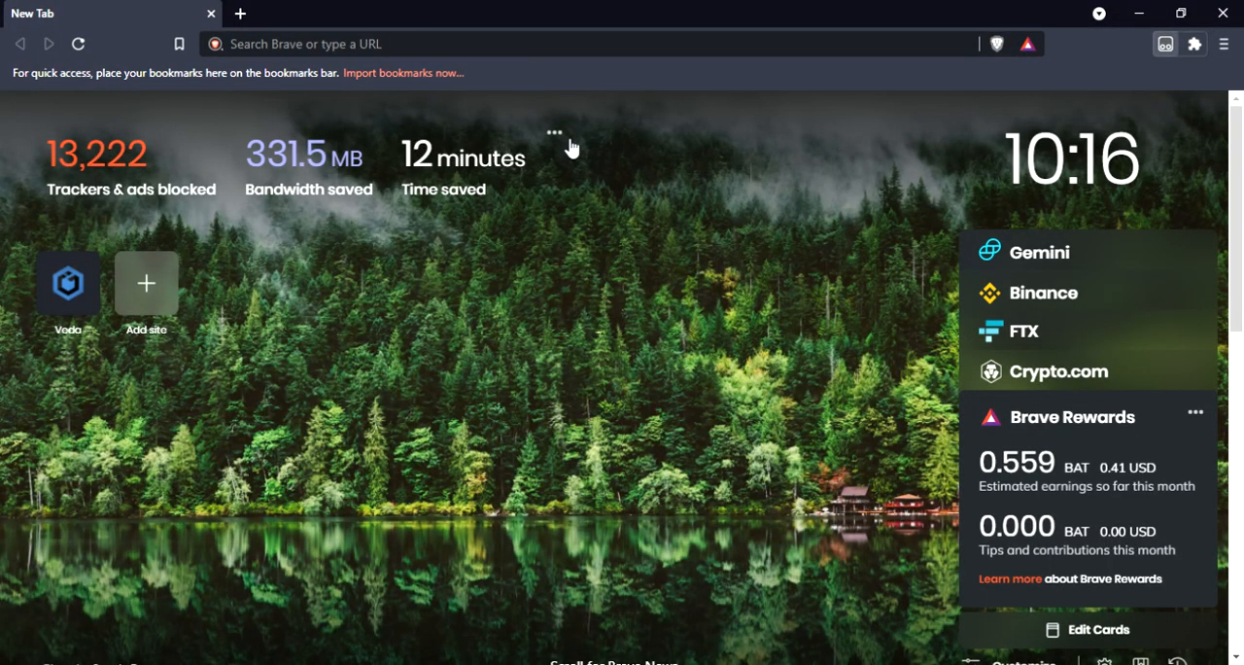
mouse_move(1092, 204)
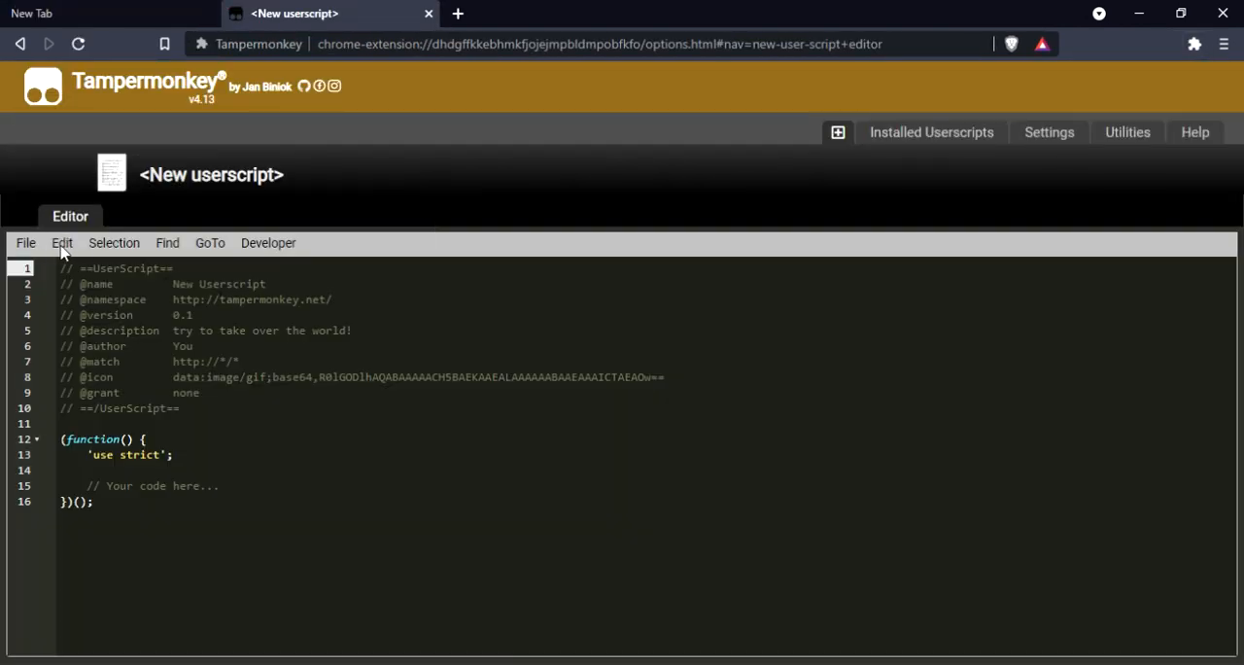
mouse_move(245, 568)
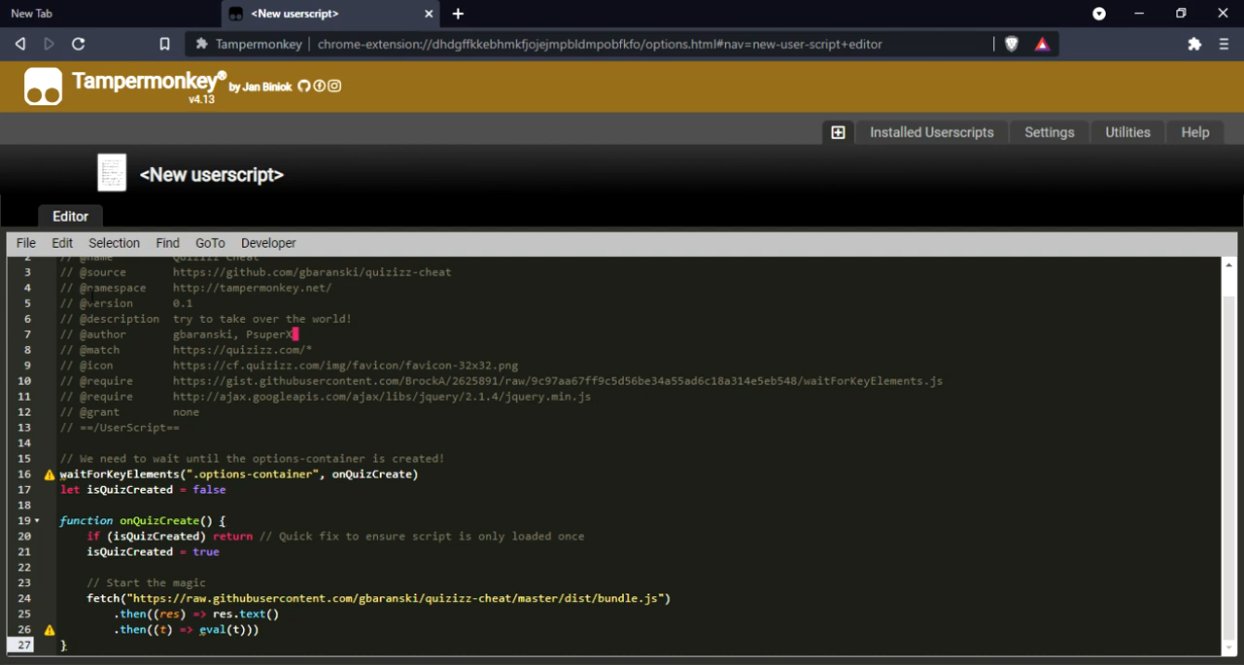
Step: Save the pasted Quizizz Cheat code as a new Tampermonkey userscript via File > Save
scroll(up, 3)
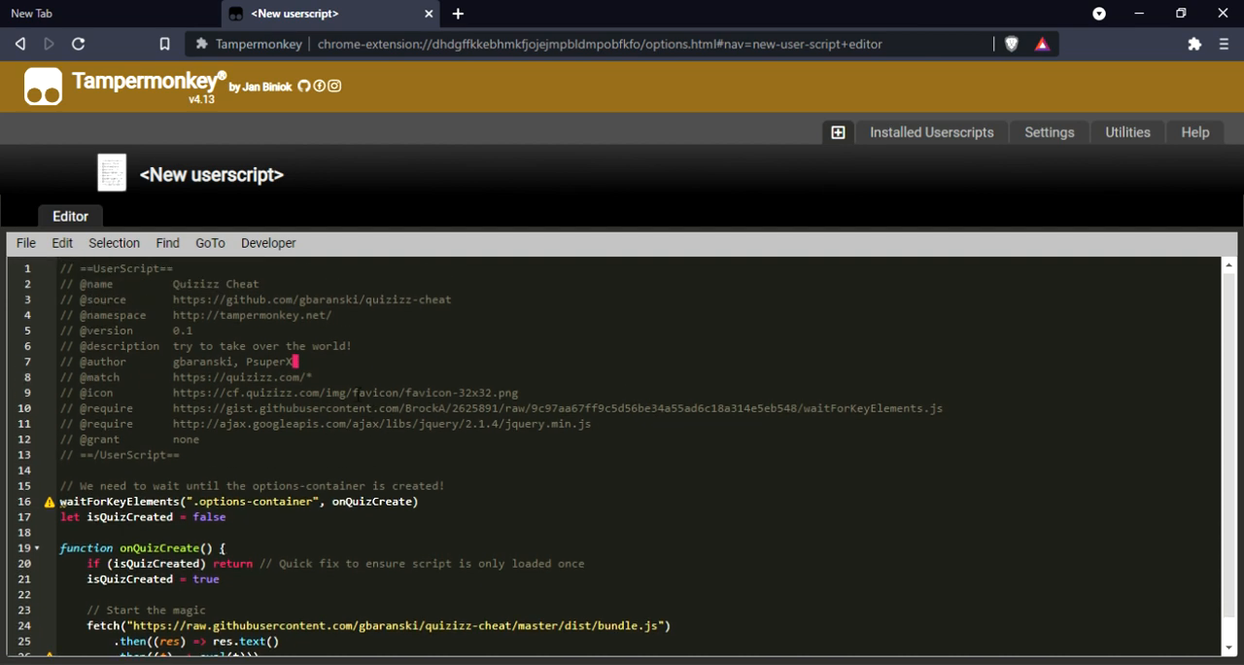
click(26, 243)
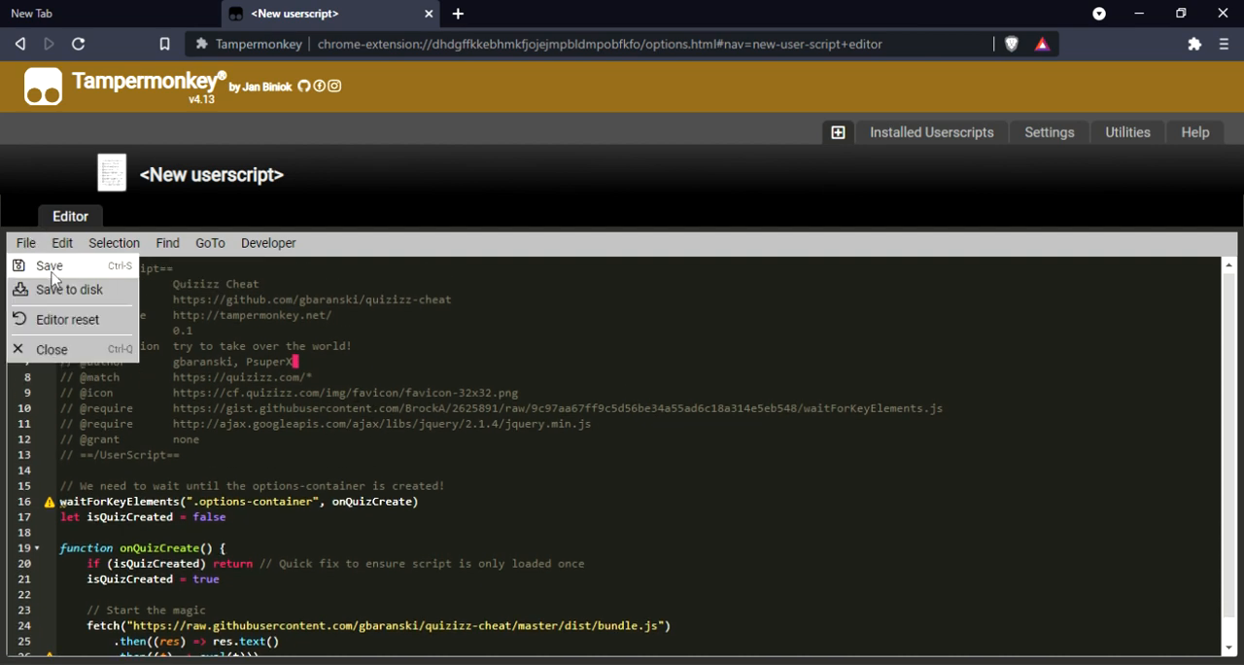
click(49, 264)
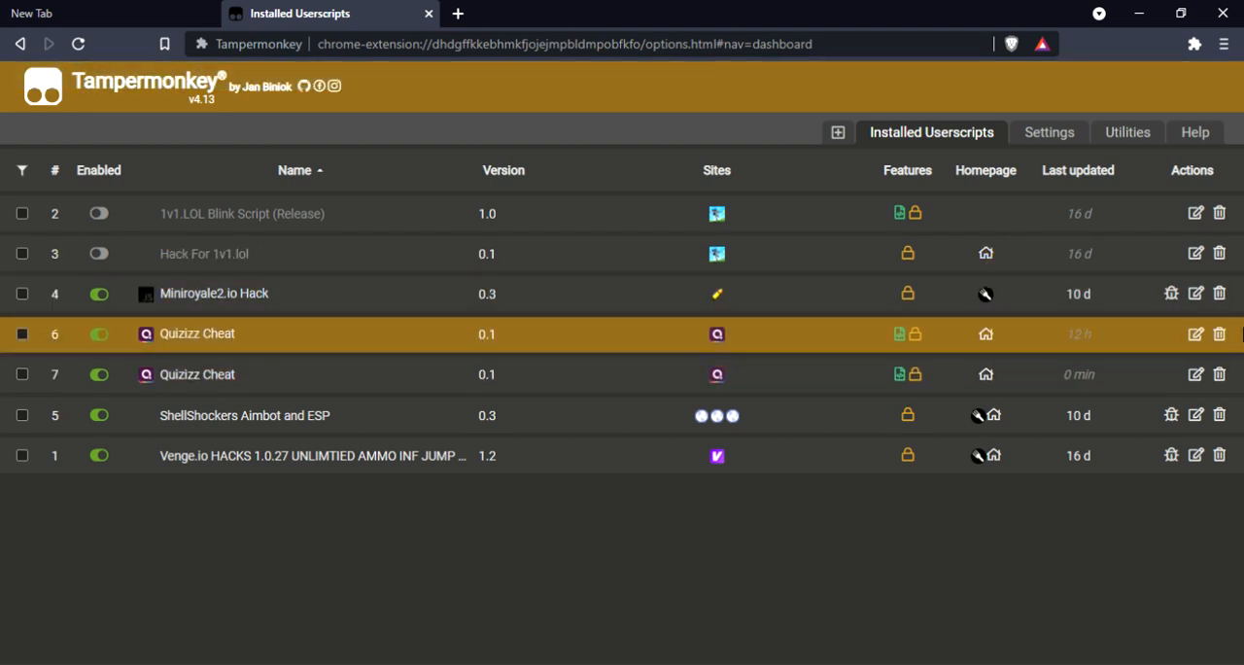
Step: Delete the duplicate Quizizz Cheat row, leaving one enabled Quizizz Cheat script
click(1219, 373)
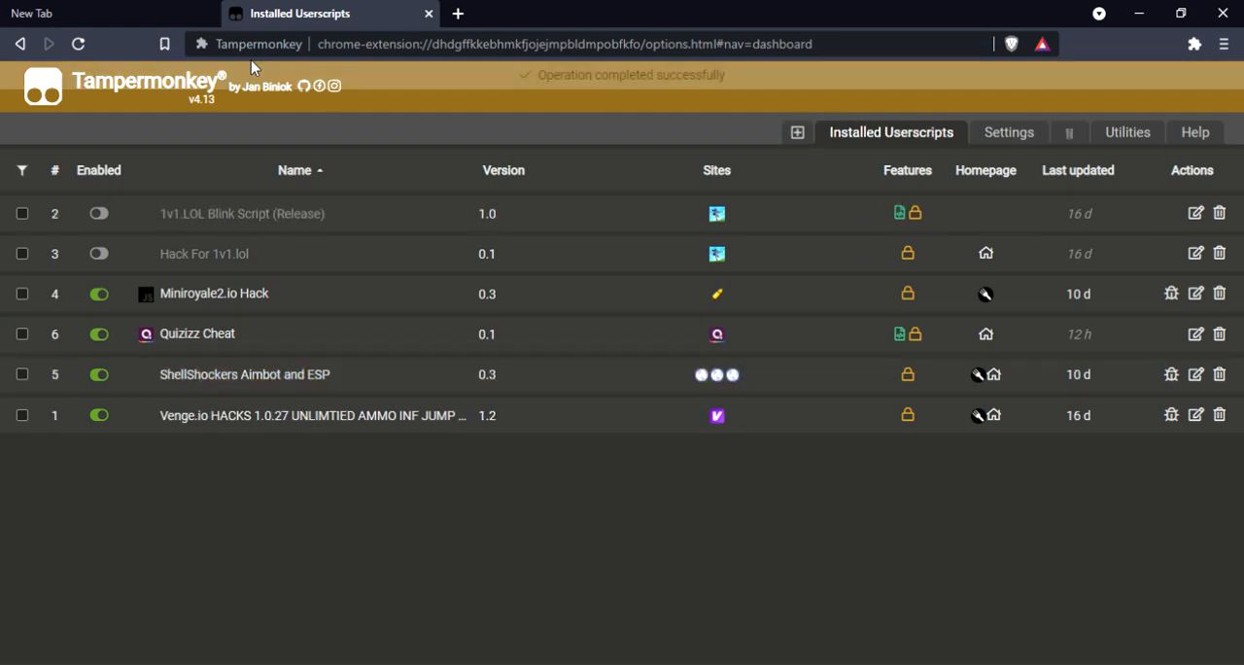